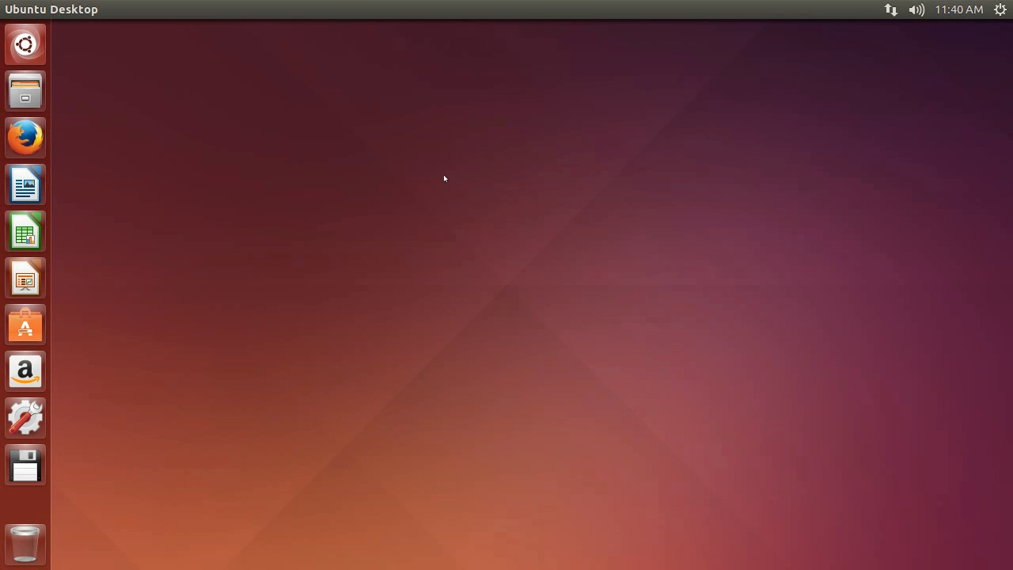
pyautogui.moveTo(443, 199)
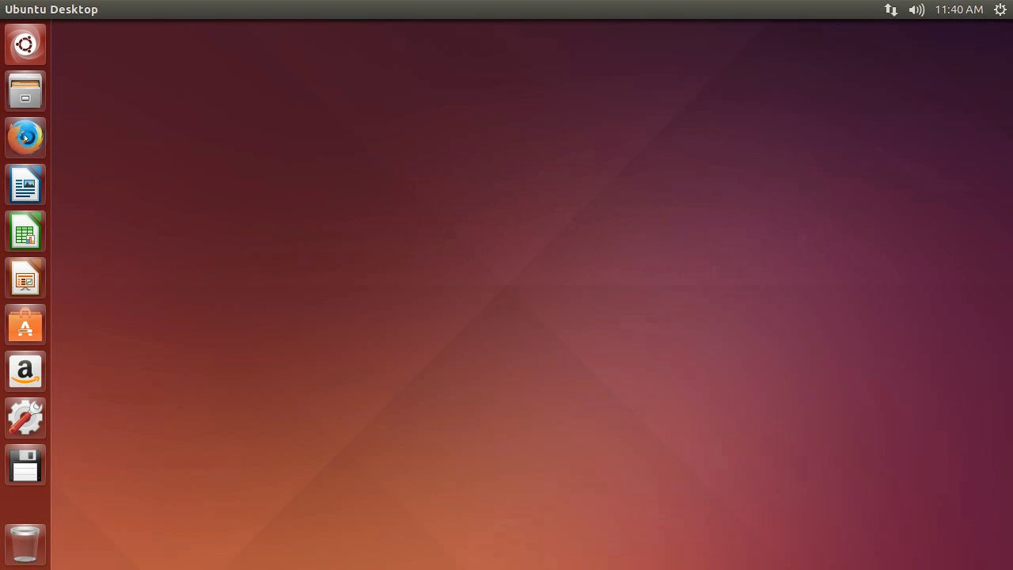
# Step: Launch Firefox from the Unity launcher to reach the Eiffel Software homepage
pyautogui.click(25, 136)
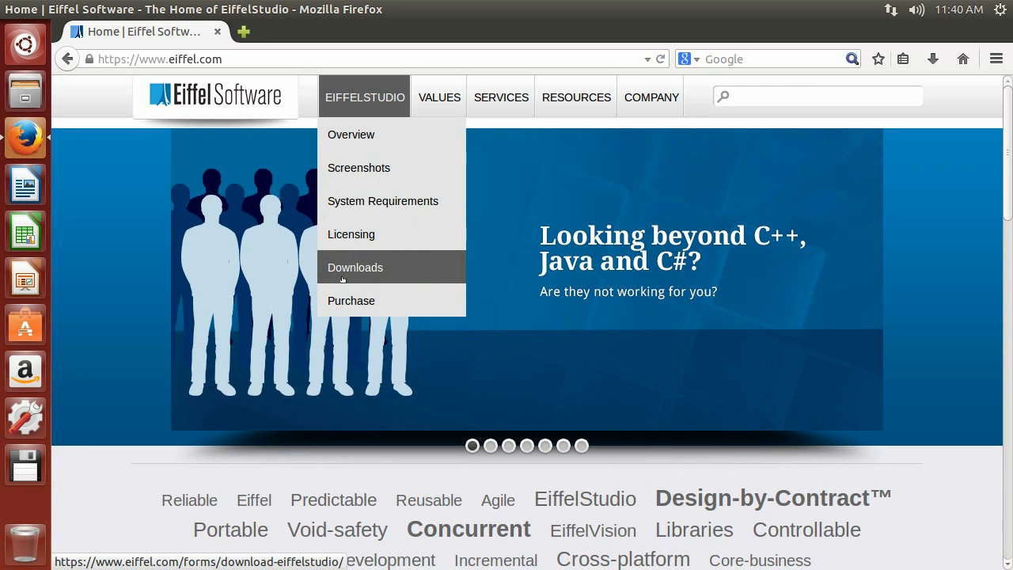
# Step: Go to the EiffelStudio downloads form and enter first name John and last name Doe
pyautogui.click(354, 267)
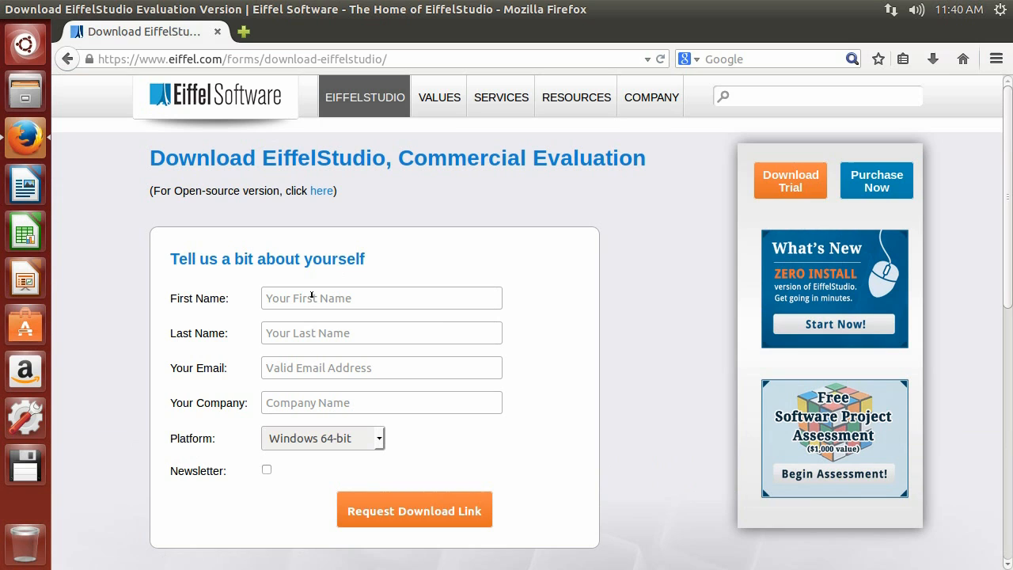
pyautogui.click(415, 510)
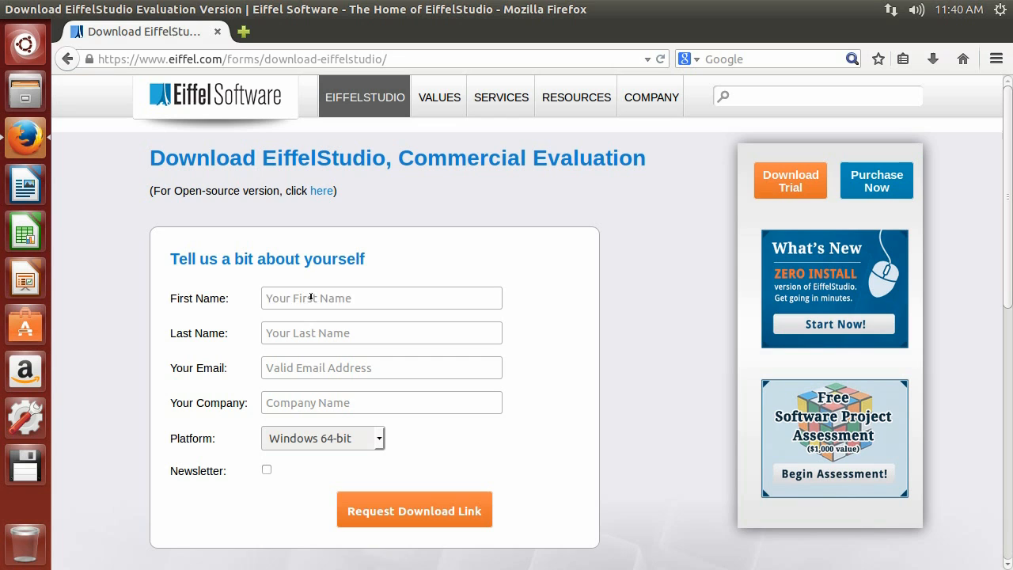
pyautogui.write('Do')
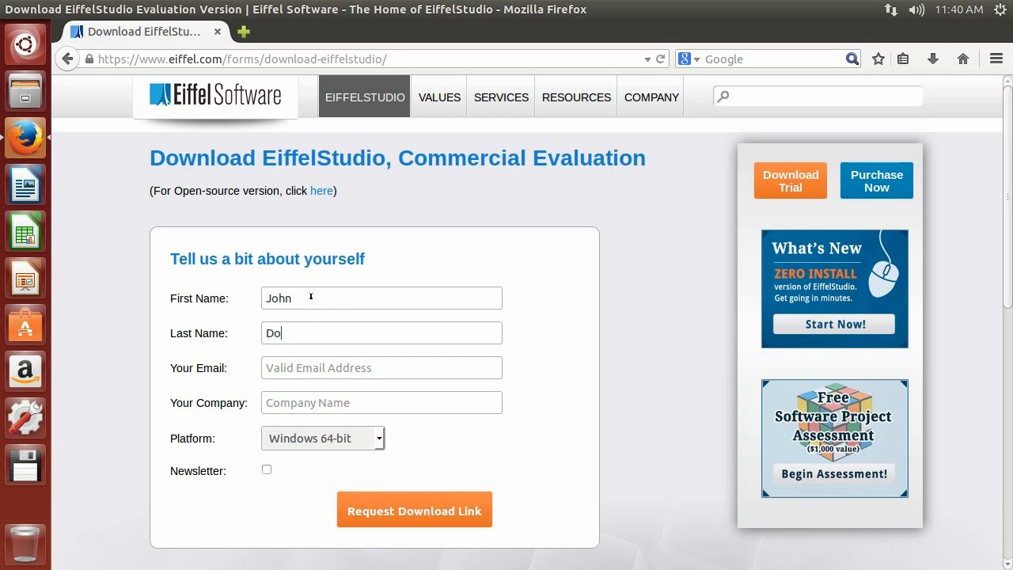
pyautogui.write('e')
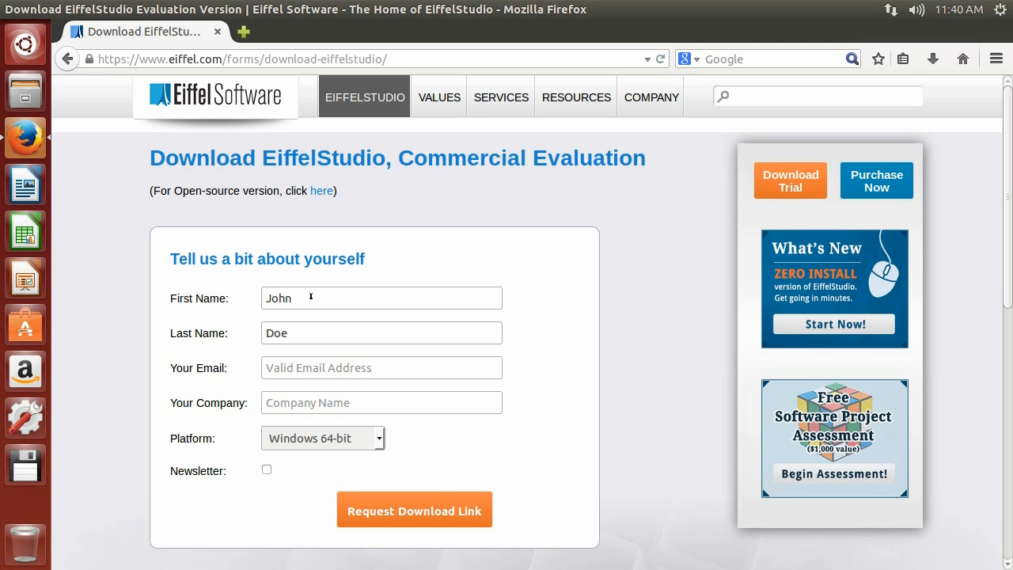
pyautogui.write('jogn')
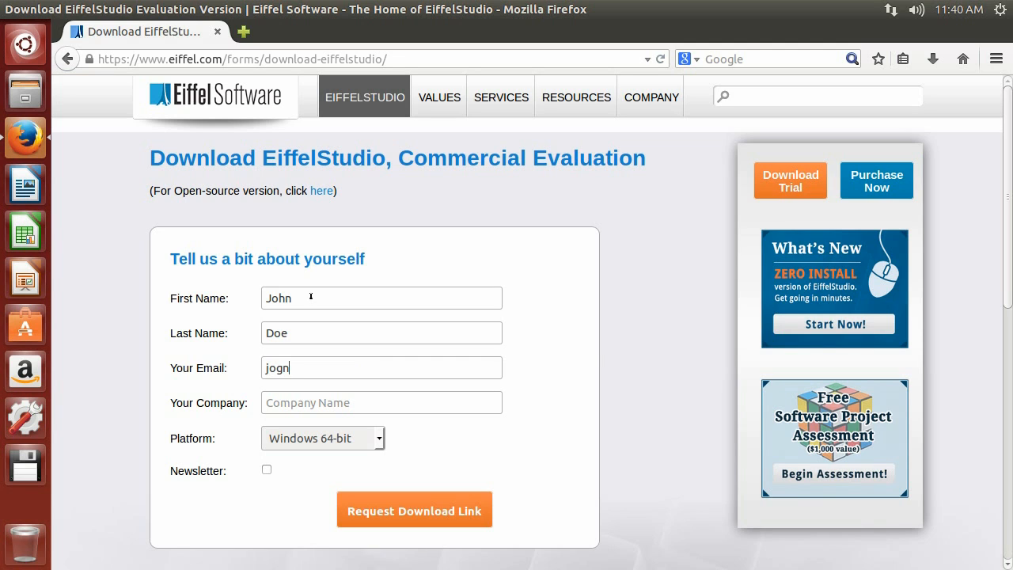
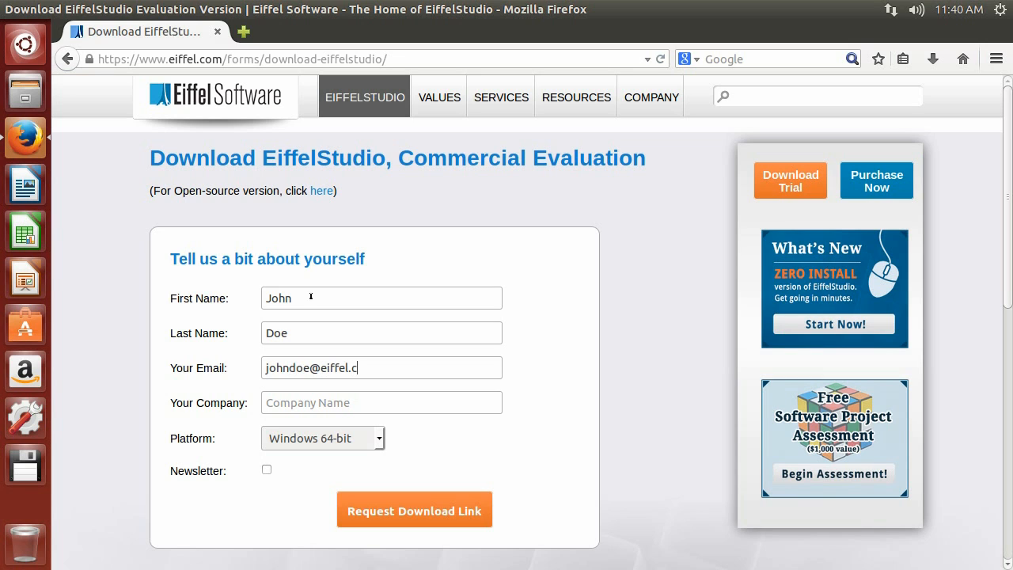
# Step: Fill in the email address and the company name 'Eiffel Software'
pyautogui.write('om')
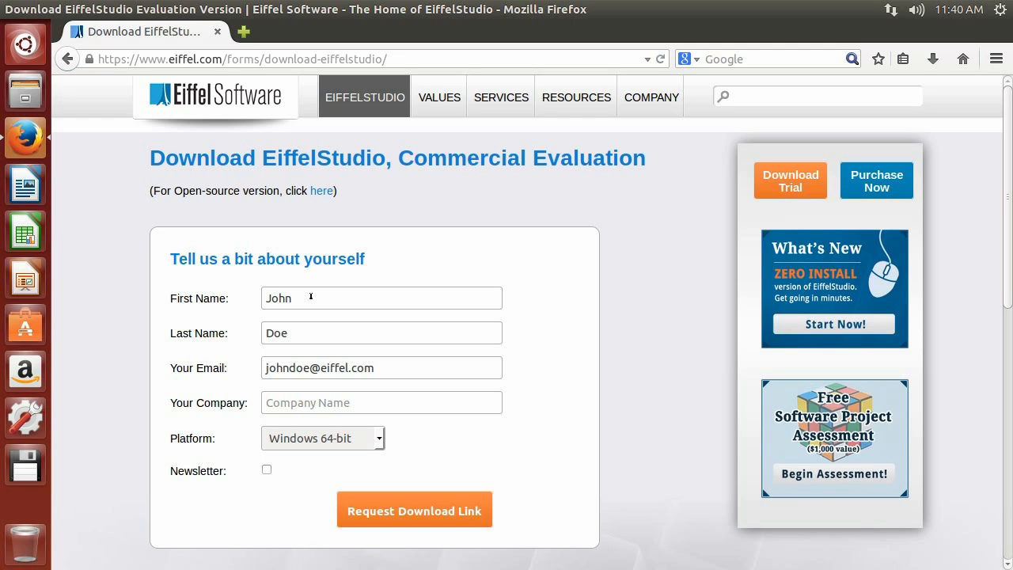
pyautogui.write('Eiffel So')
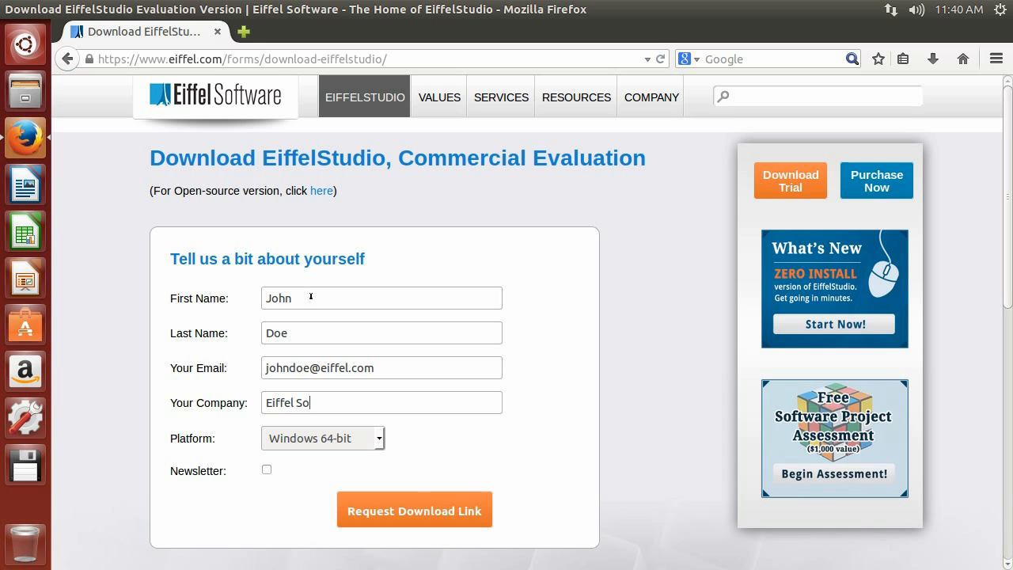
pyautogui.write('ftware')
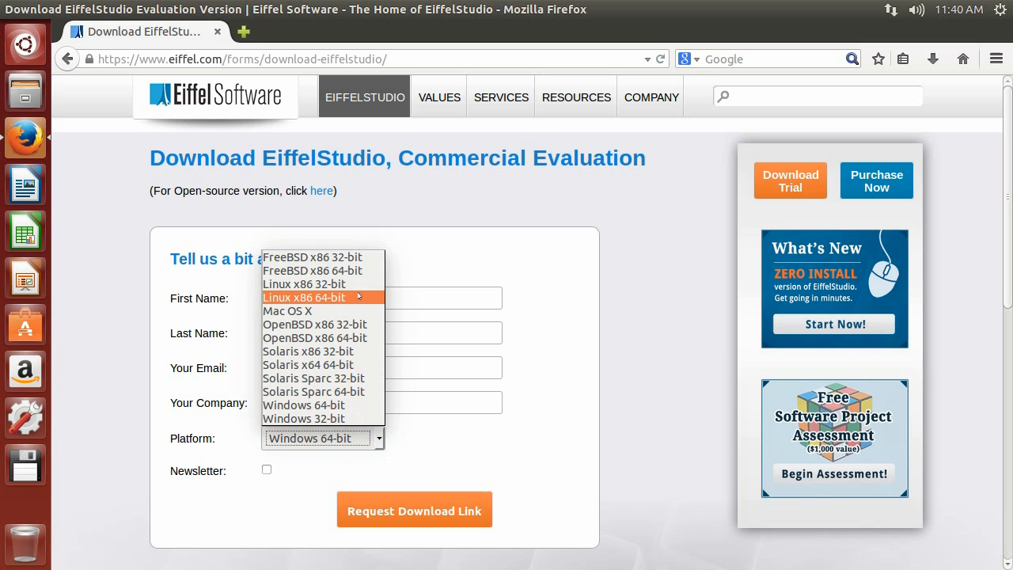
pyautogui.moveTo(303, 284)
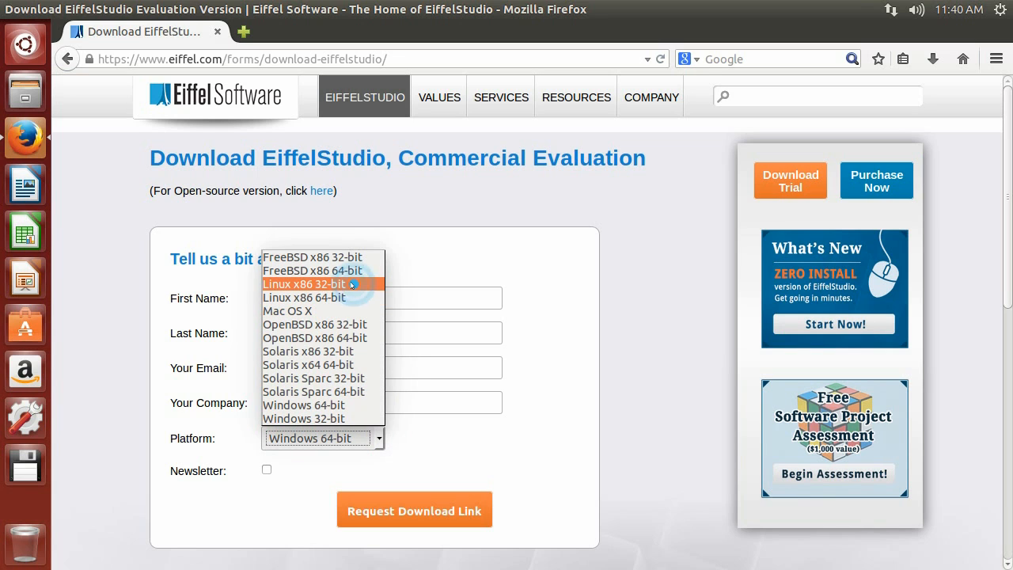
# Step: Choose Linux x86 32-bit as platform, leave the newsletter off and request the download link
pyautogui.click(304, 284)
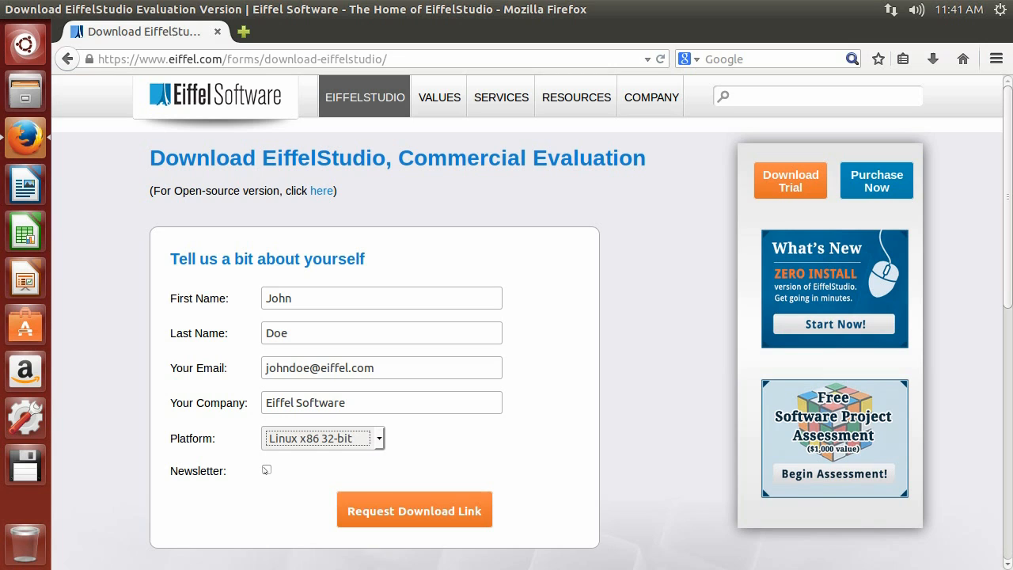
pyautogui.click(266, 470)
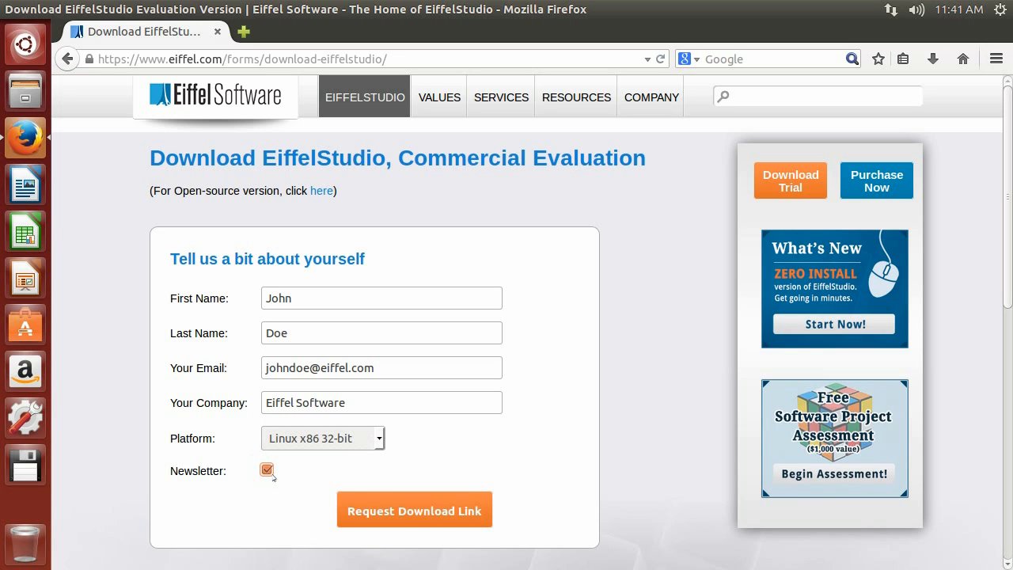
pyautogui.click(265, 472)
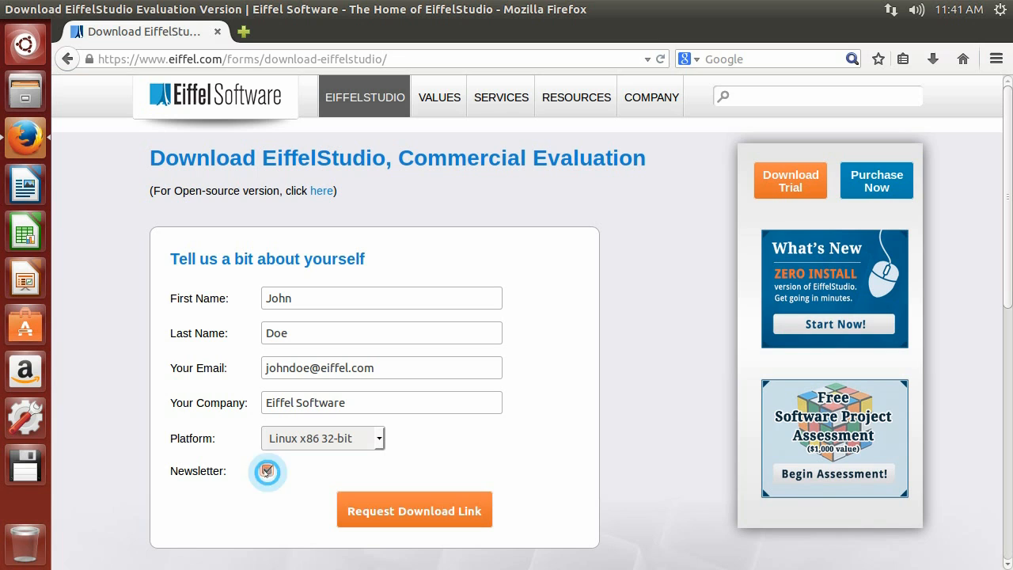
pyautogui.click(414, 510)
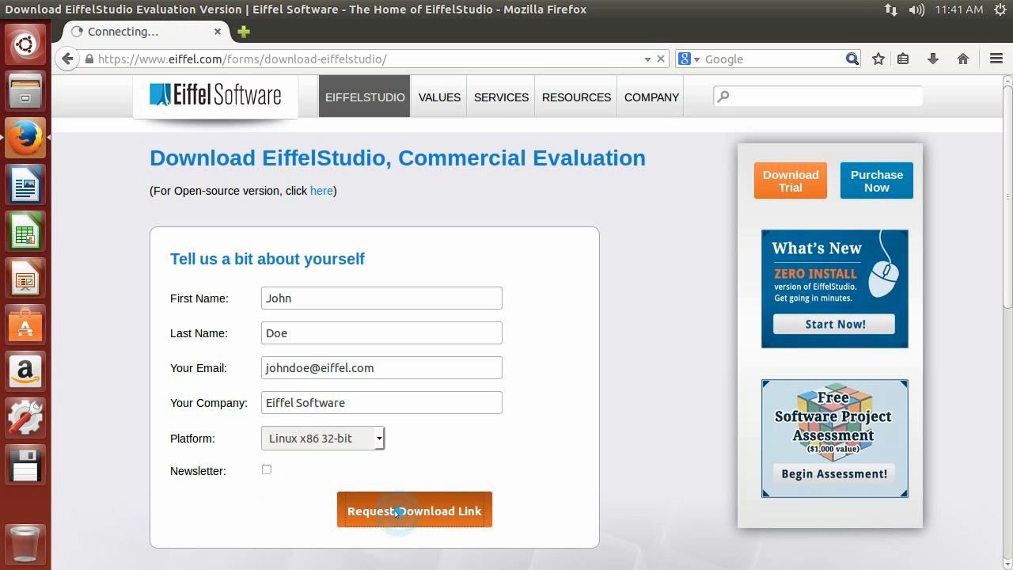
pyautogui.click(415, 509)
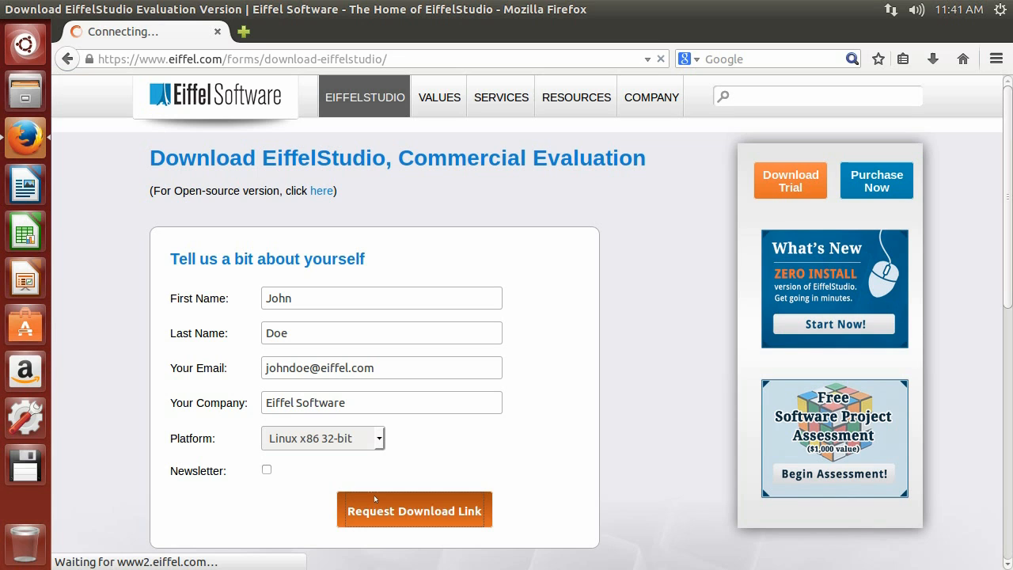
pyautogui.click(414, 509)
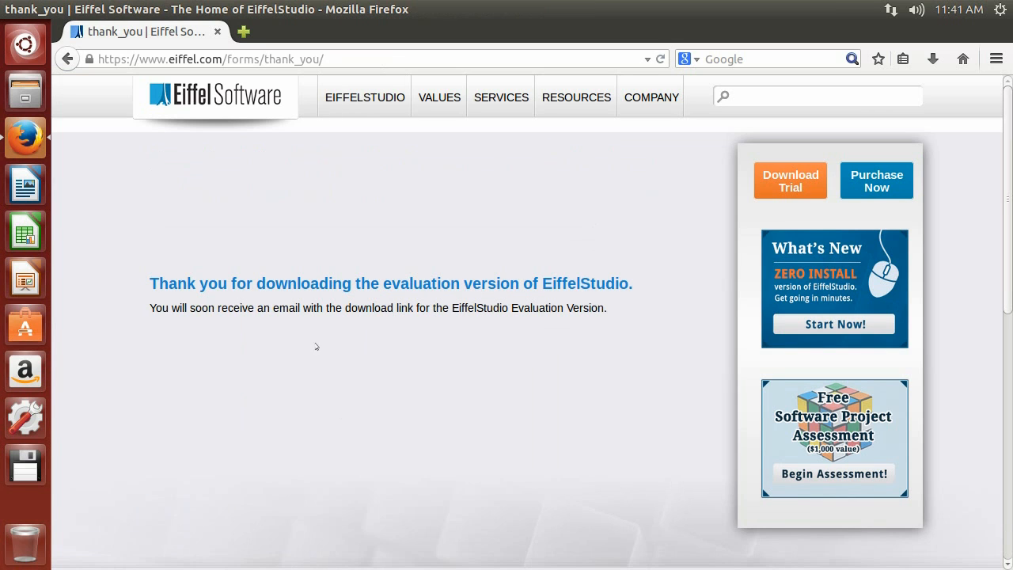
pyautogui.moveTo(25, 325)
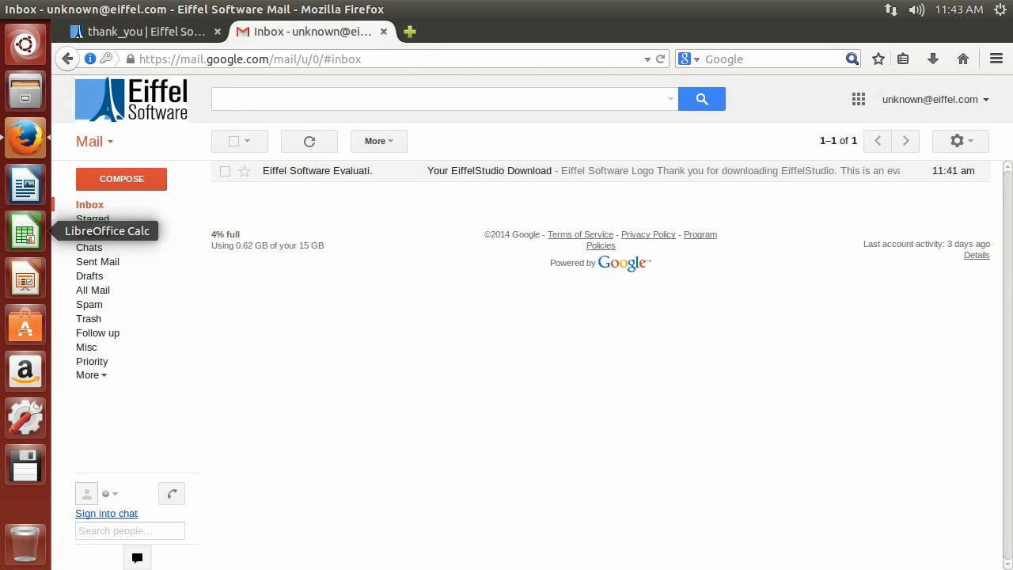
pyautogui.moveTo(364, 228)
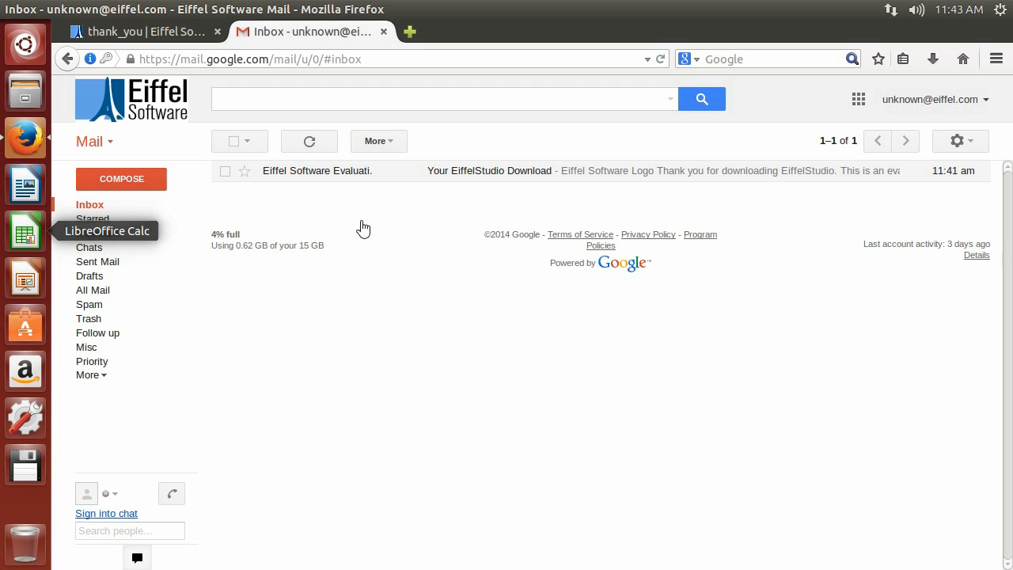
pyautogui.moveTo(364, 174)
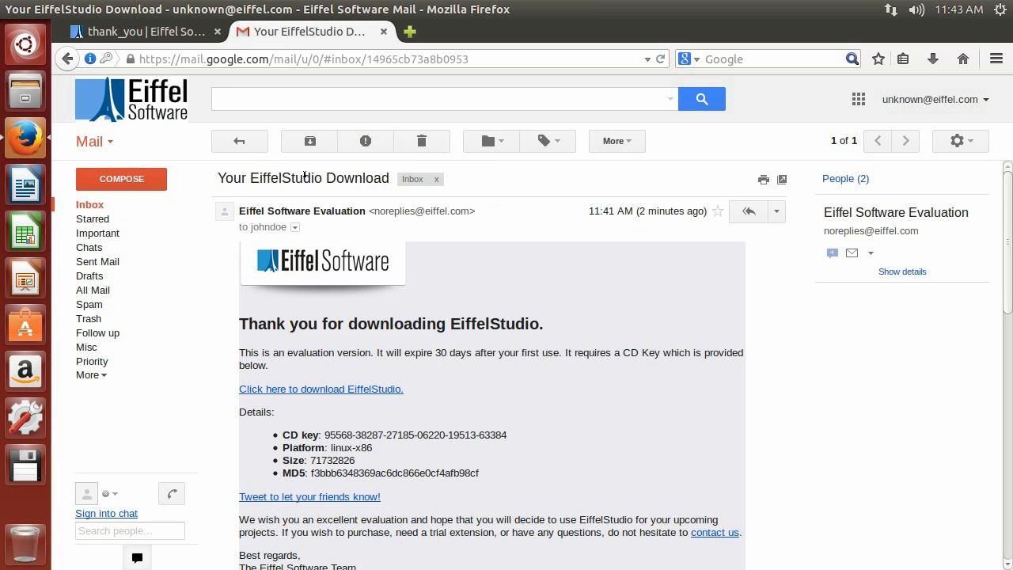
# Step: Scroll through the EiffelStudio evaluation email and follow its download link
pyautogui.scroll(-3)
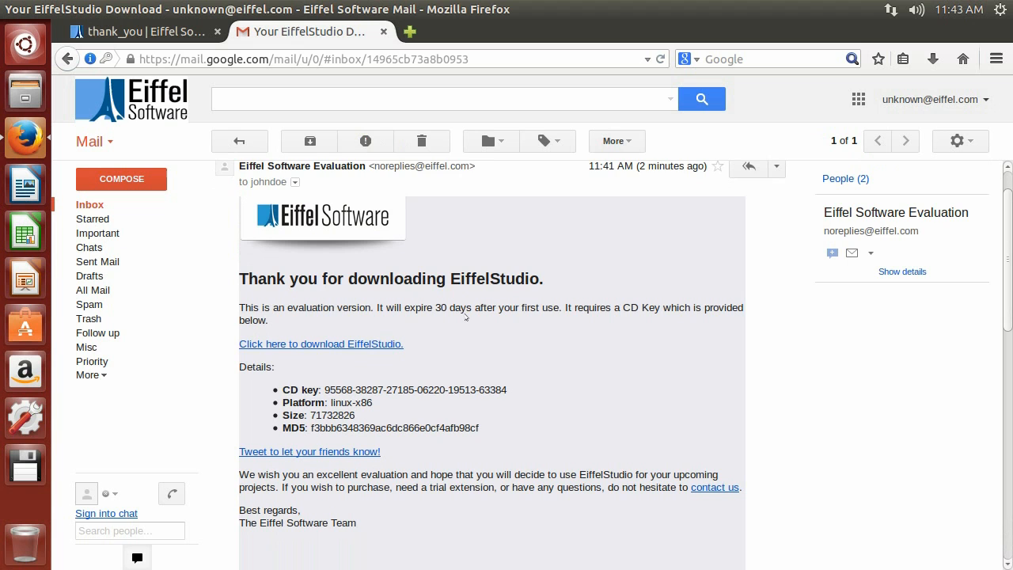
pyautogui.scroll(-3)
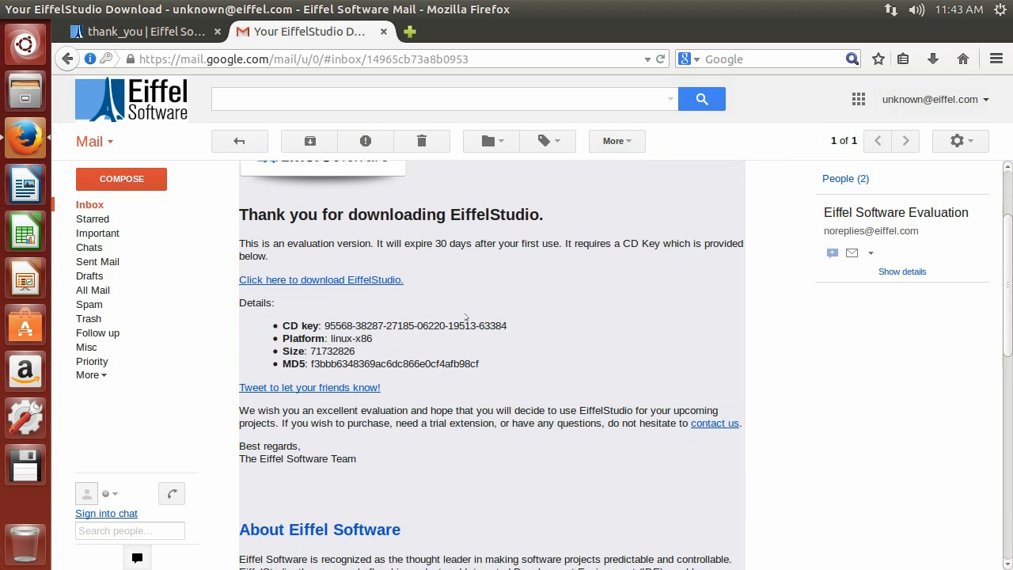
pyautogui.scroll(-3)
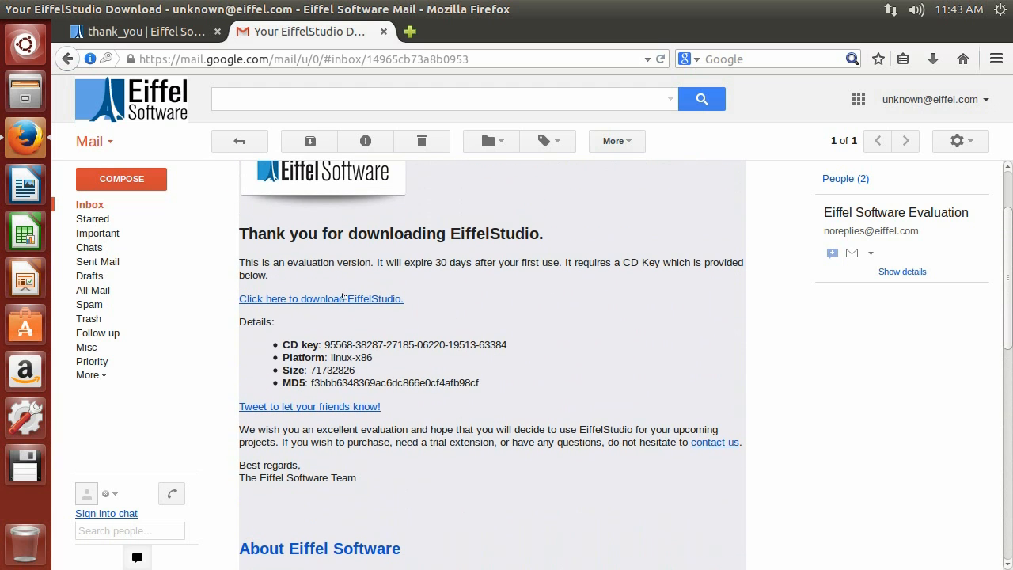
pyautogui.click(320, 297)
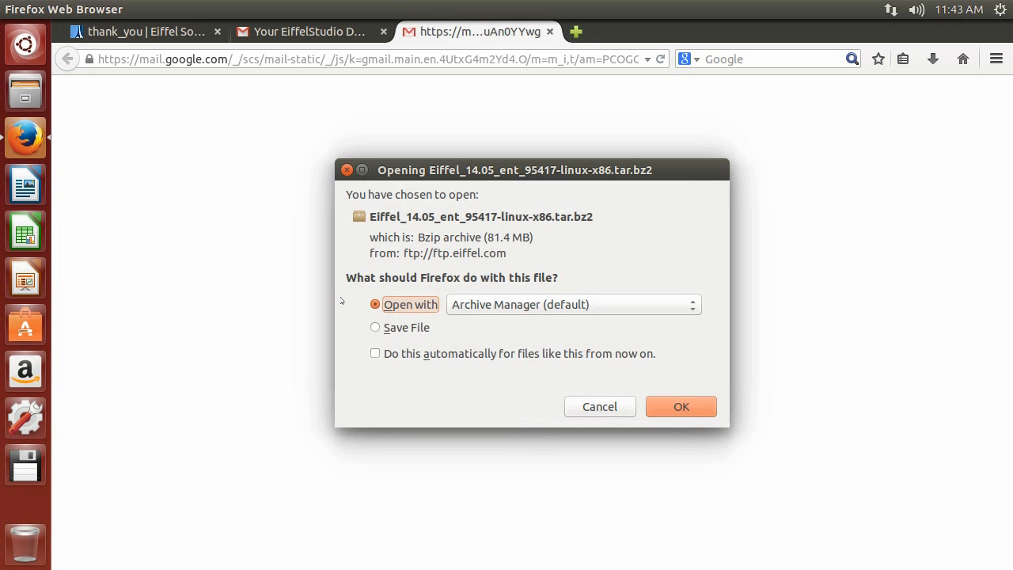
# Step: Save the Eiffel 14.05 Linux archive to disk rather than opening it in the archive manager
pyautogui.click(375, 326)
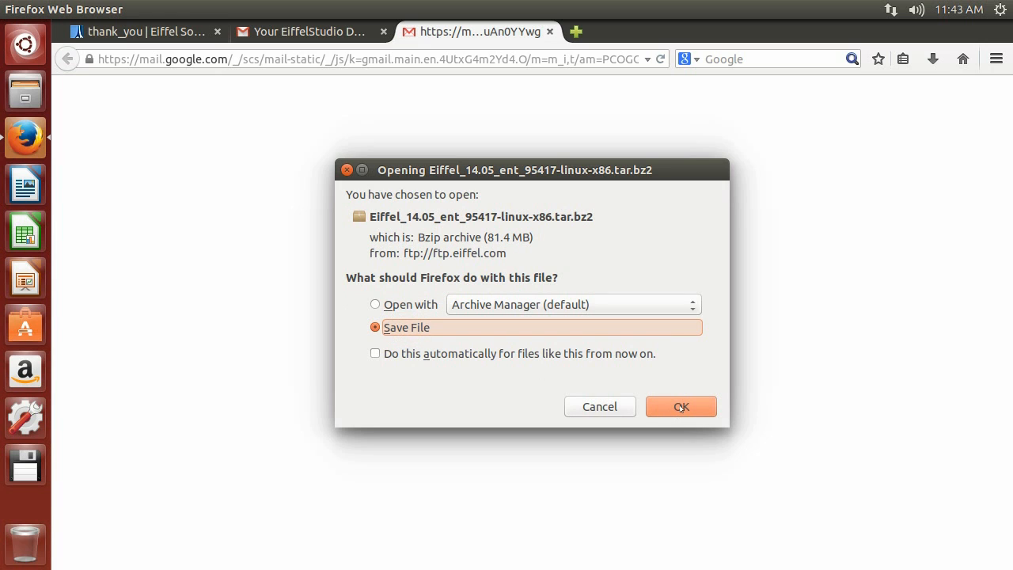
pyautogui.click(680, 405)
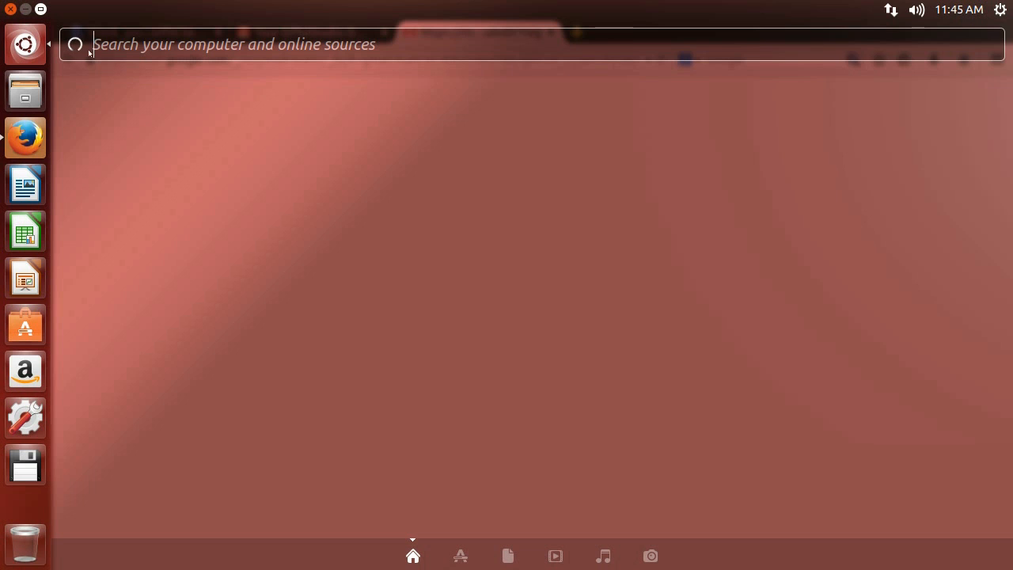
# Step: Search the Dash for 'terminal' and launch Terminal
pyautogui.write('terminal')
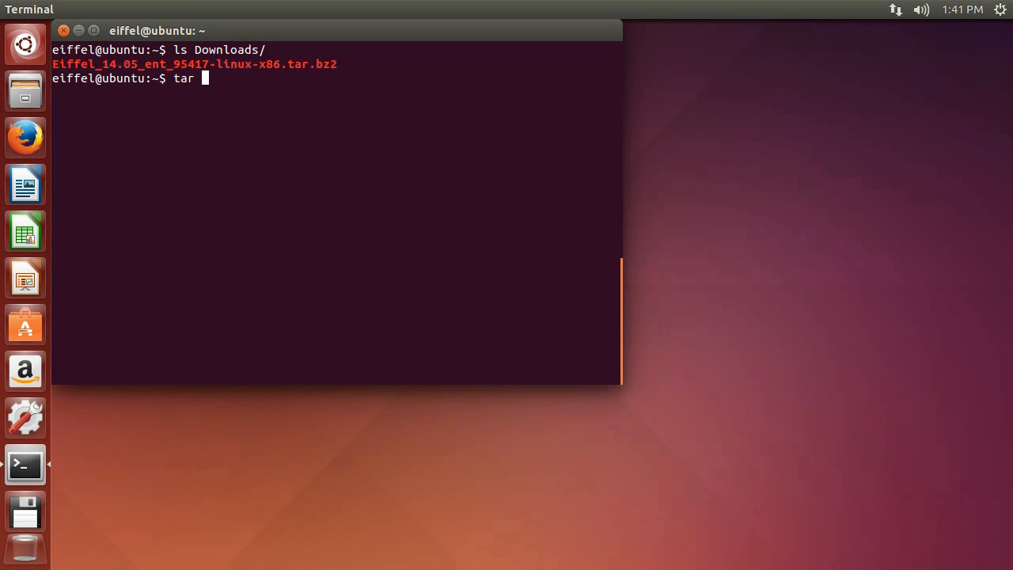
# Step: Extract Downloads/Eiffel_14.05_ent_95417-linux-x86.tar.bz2 with tar xf and list the home folder
pyautogui.write('x')
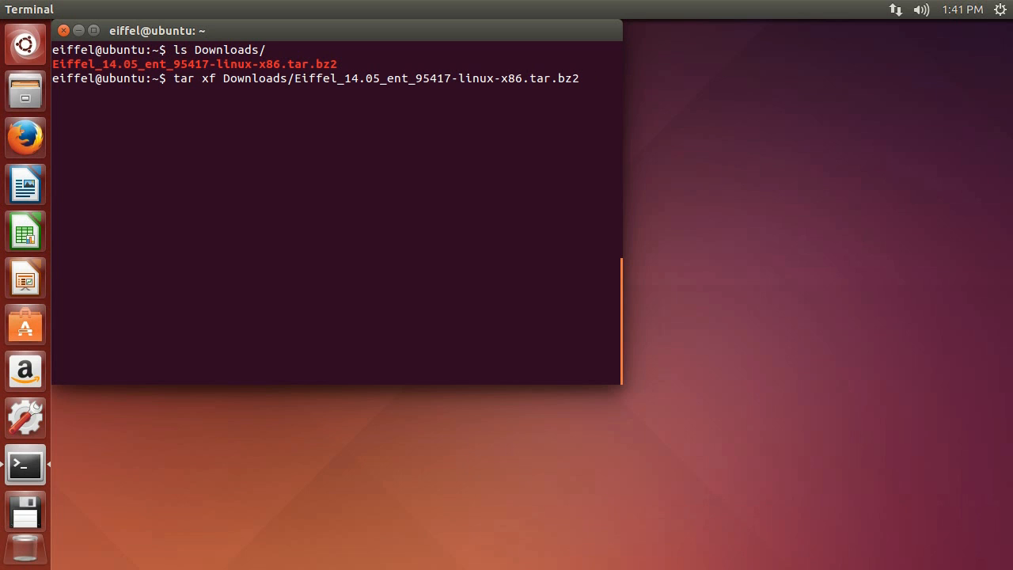
pyautogui.press('Return')
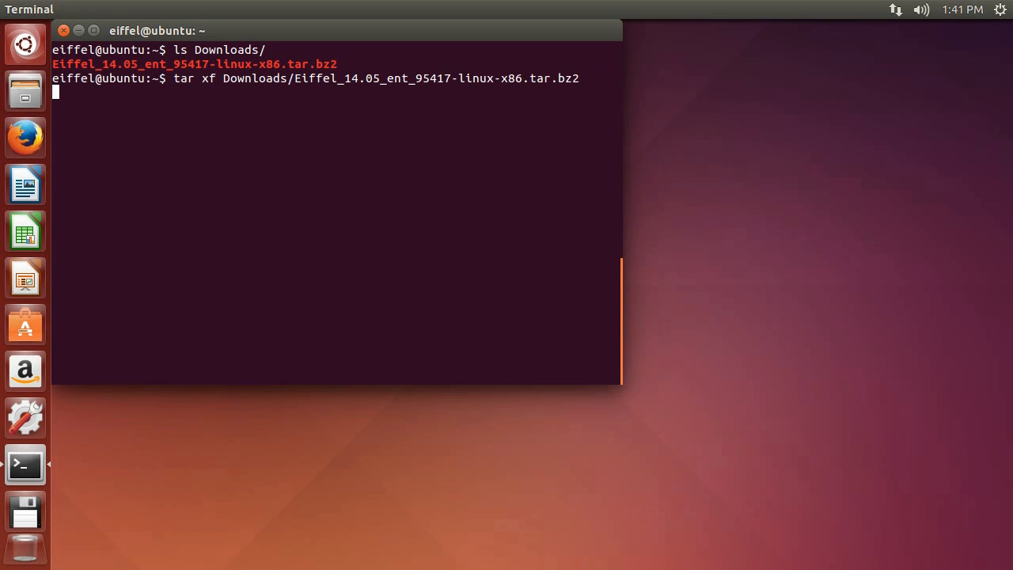
pyautogui.press('Return')
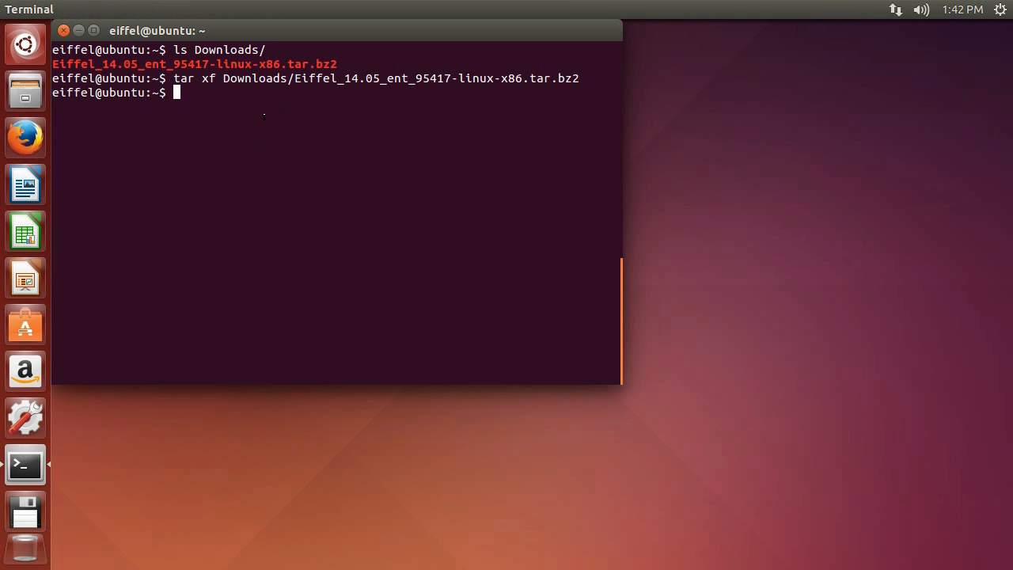
pyautogui.write('ls')
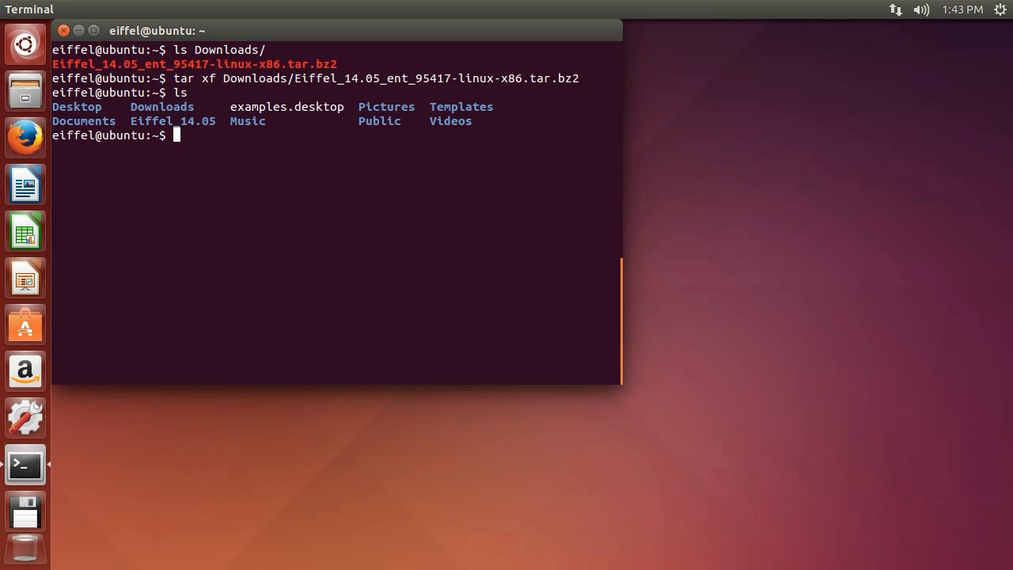
# Step: Export ISE_EIFFEL=/home/eiffel/Eiffel_14.05 in the current shell
pyautogui.write('export')
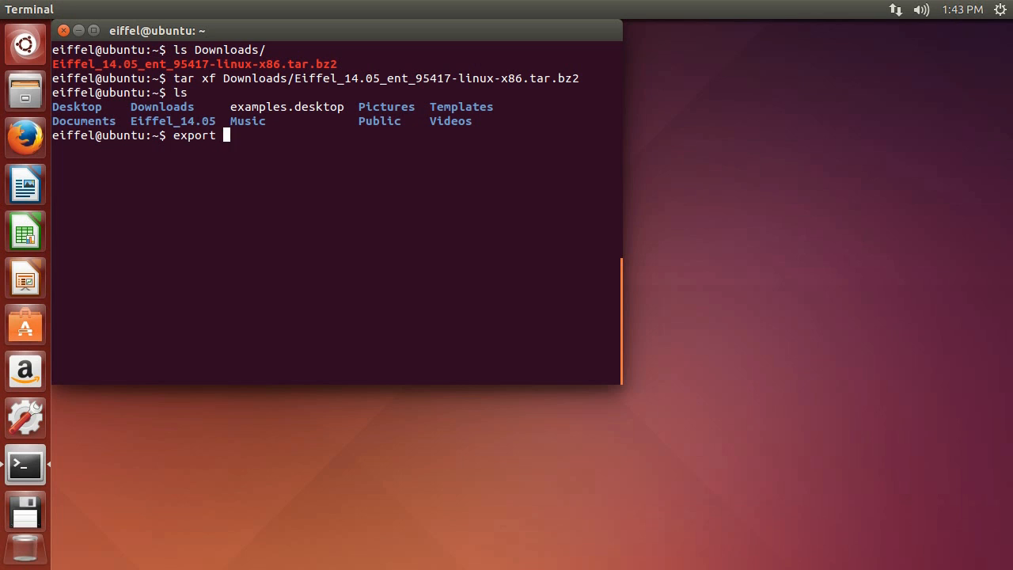
pyautogui.write('ISE_EIFFEL')
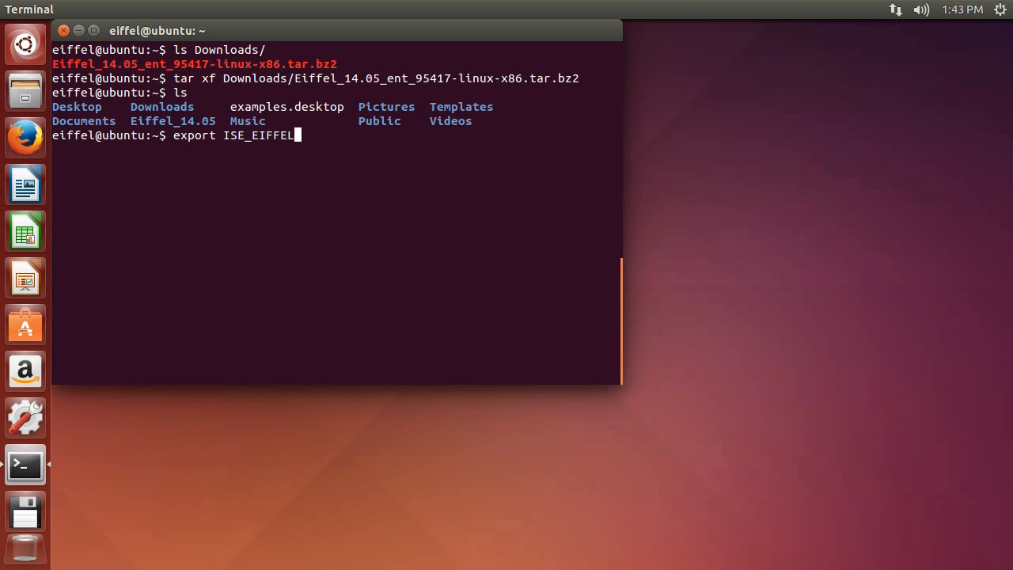
pyautogui.write('=/home')
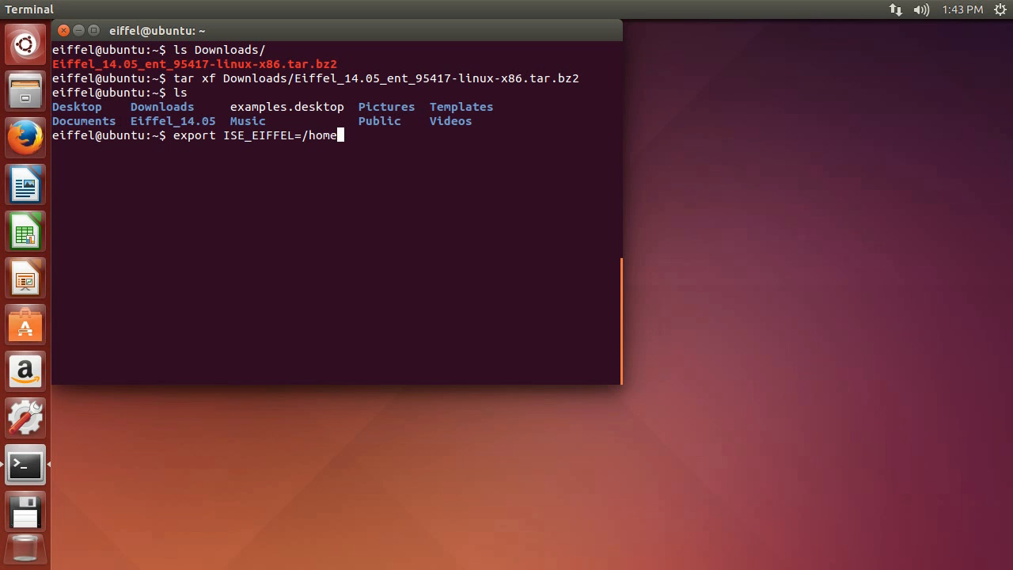
pyautogui.write('eiffel/')
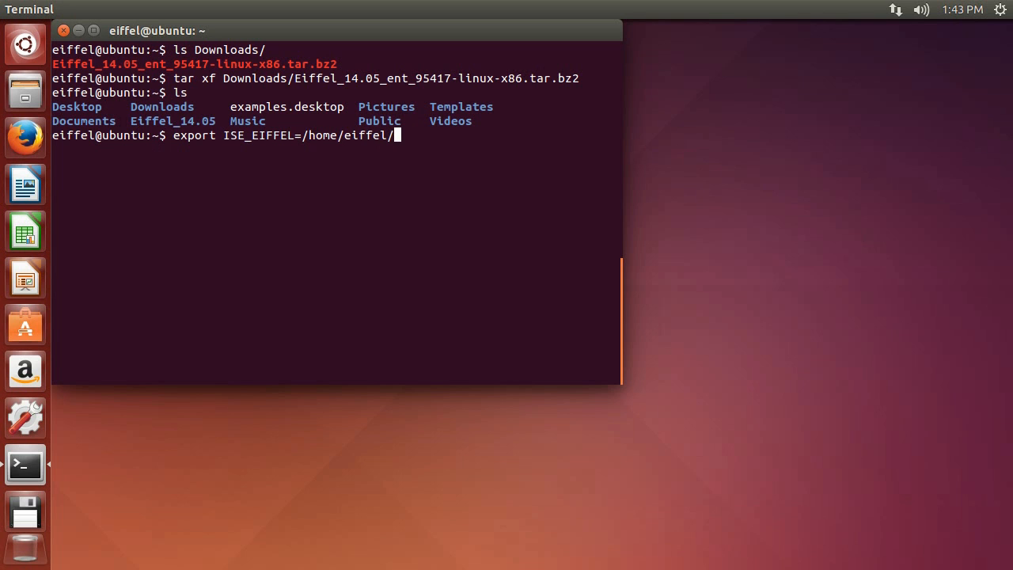
pyautogui.write('Eiffel_14.')
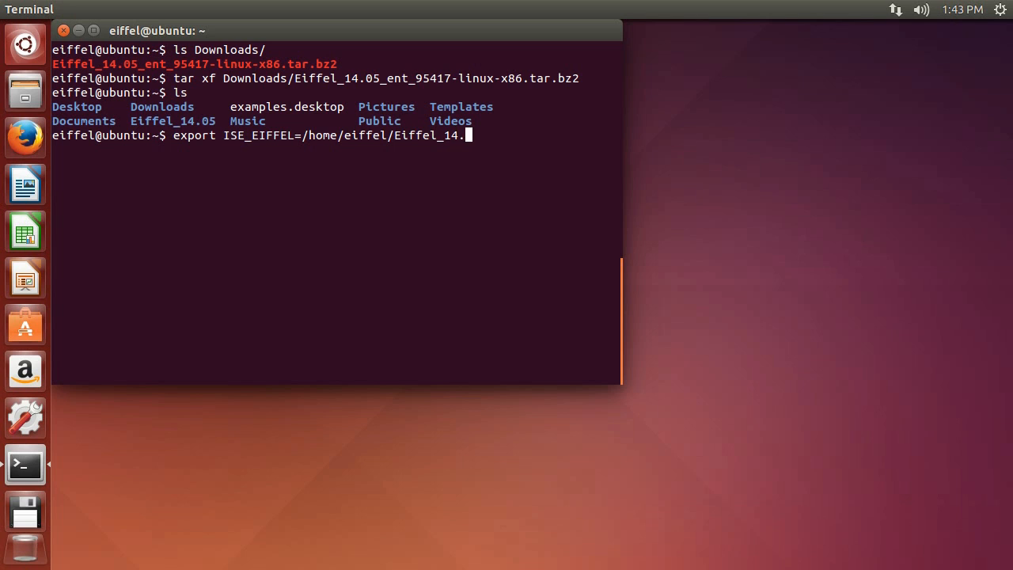
pyautogui.write('05')
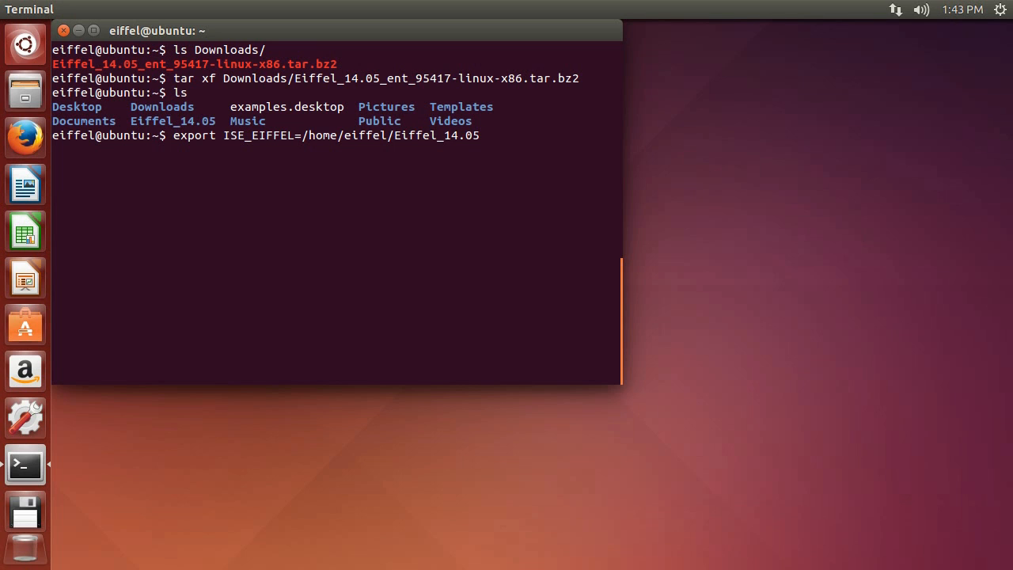
# Step: Export ISE_PLATFORM=linux-x86 in the current shell
pyautogui.write('export I')
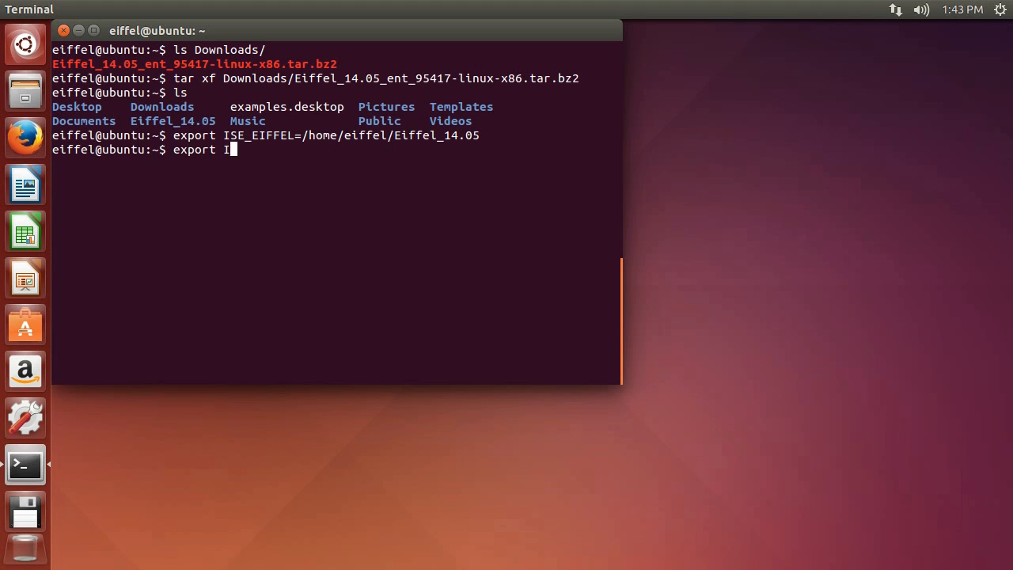
pyautogui.write('SE_PLATFORM')
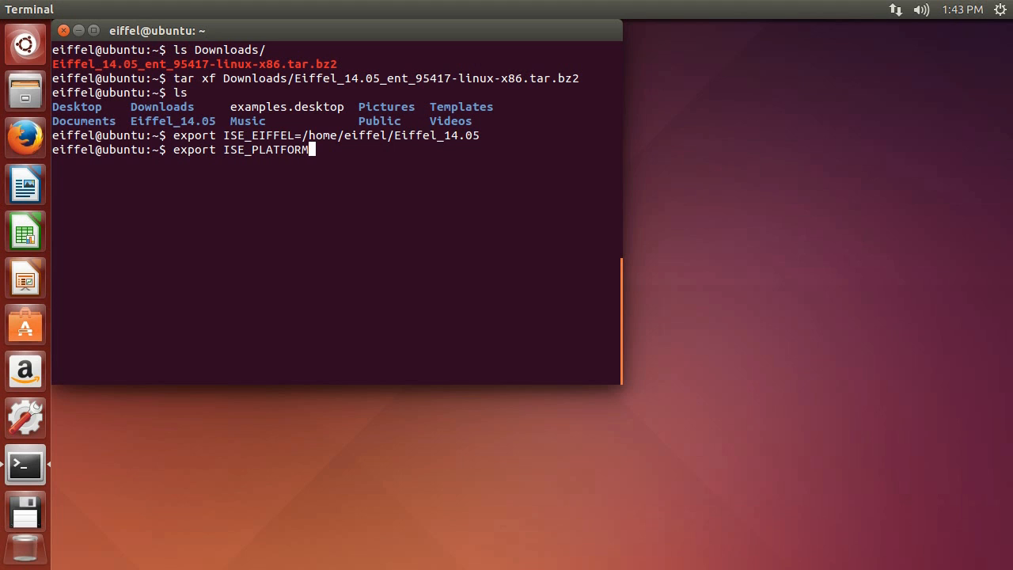
pyautogui.write('=linux-x8')
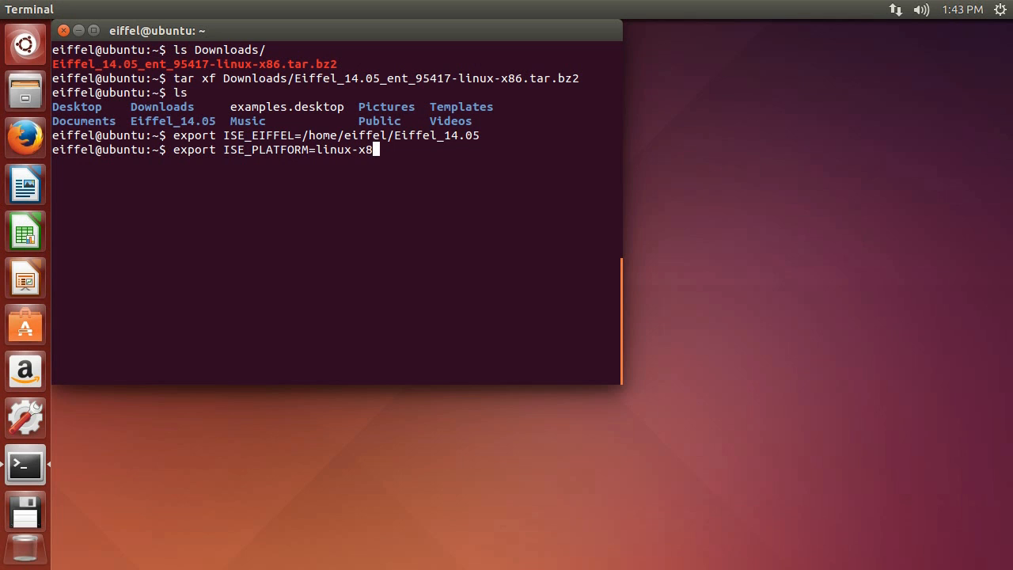
pyautogui.write('6')
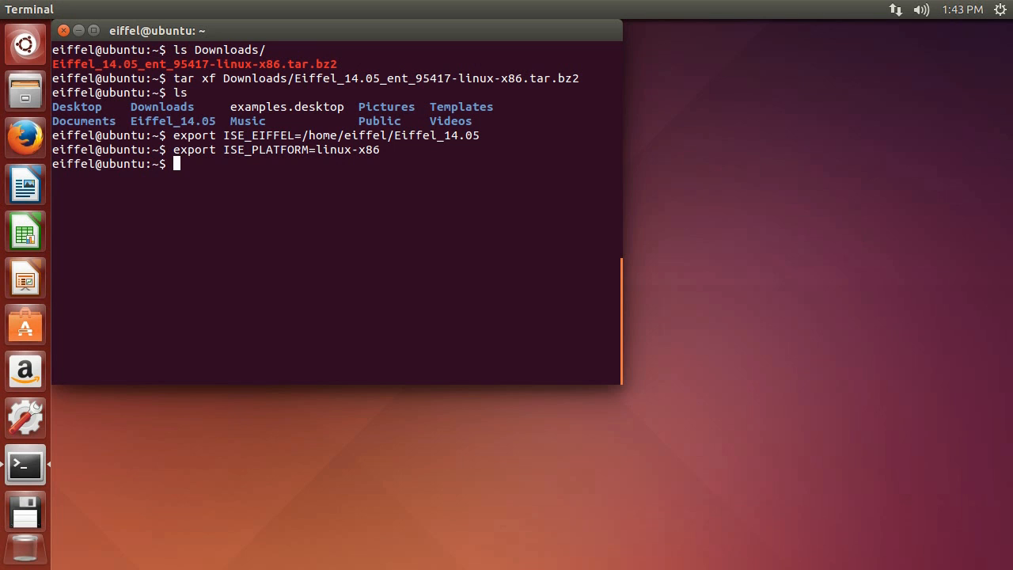
# Step: Export PATH=$PATH:$ISE_EIFFEL/studio/spec/$ISE_PLATFORM/bin and try the estudio command
pyautogui.write('export PAT')
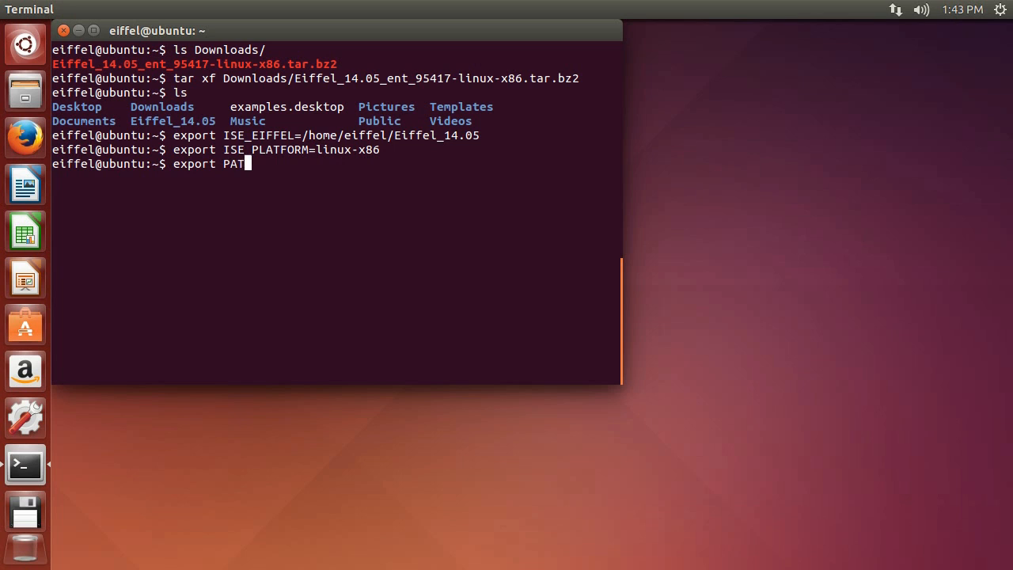
pyautogui.write('H=$')
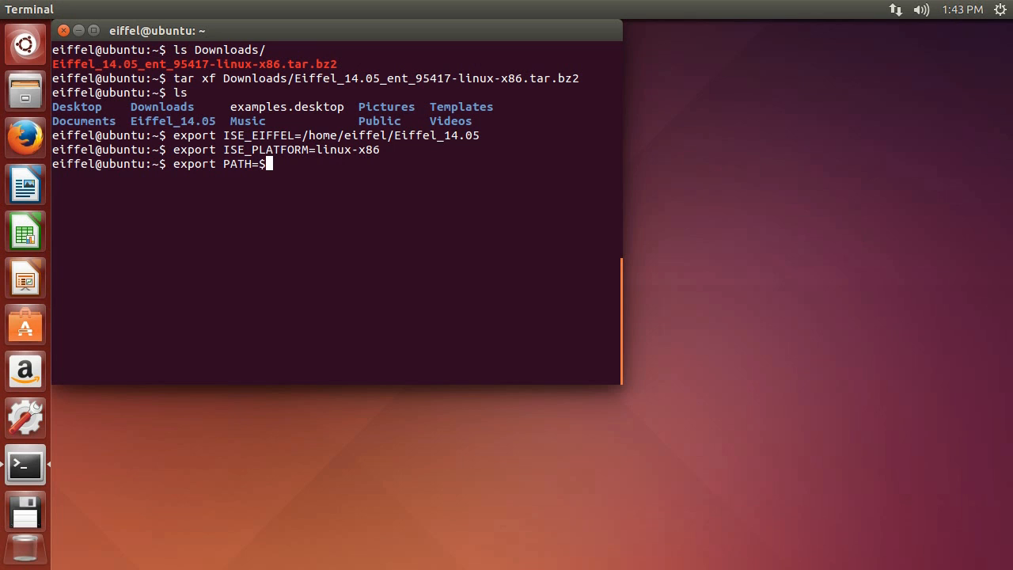
pyautogui.write('PATH')
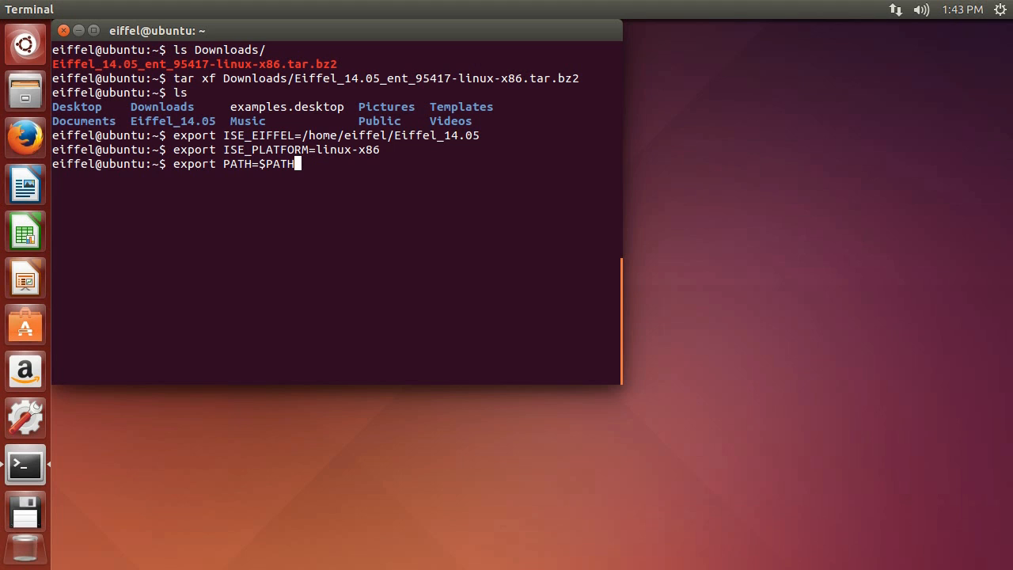
pyautogui.write(':')
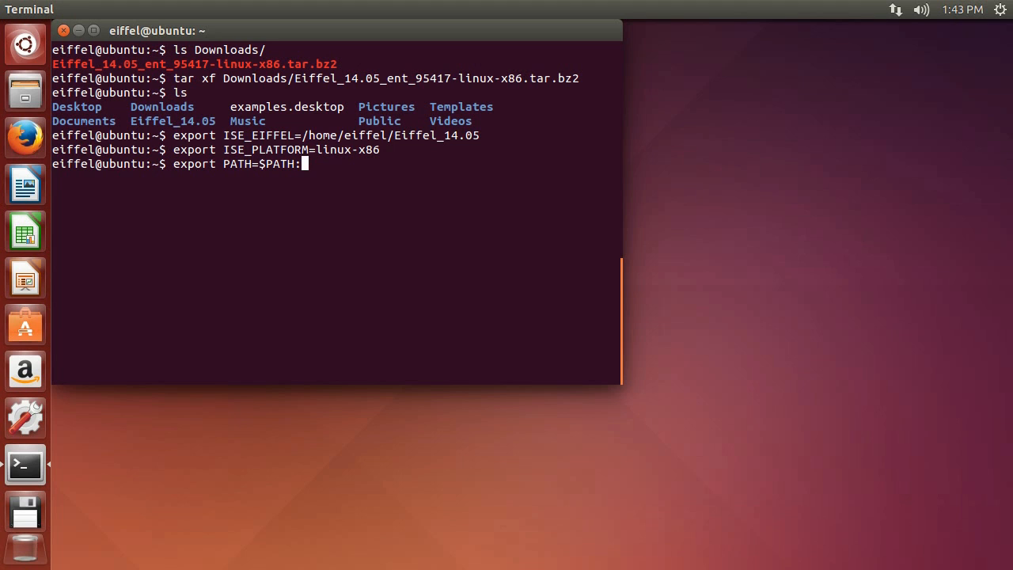
pyautogui.write('$ISE_EIFFE')
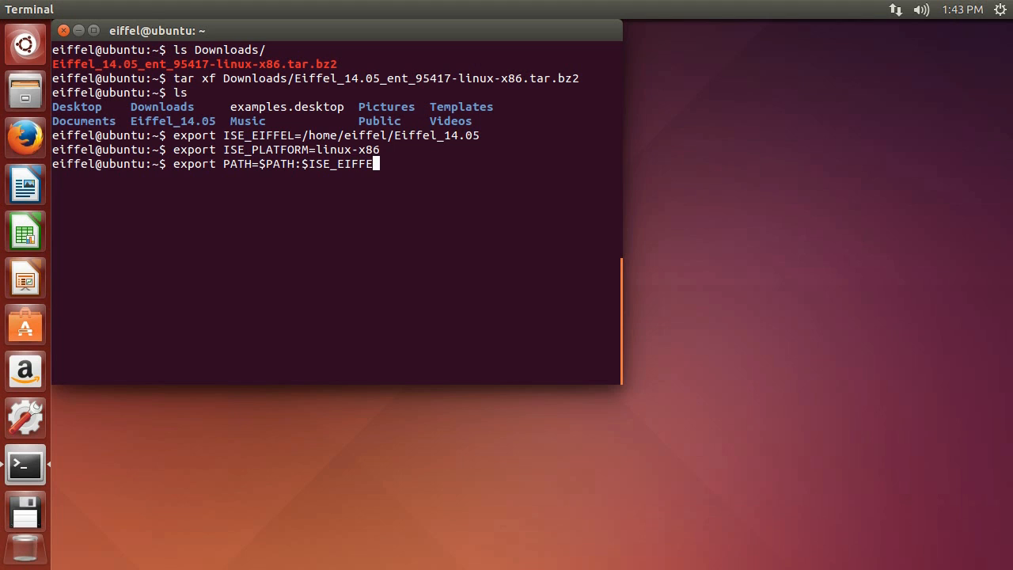
pyautogui.write('L/studio')
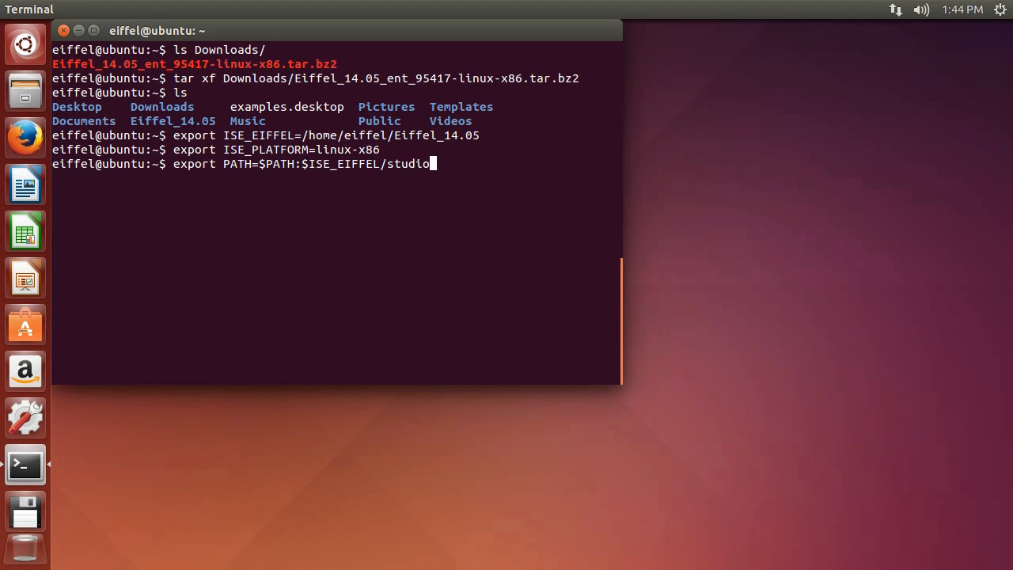
pyautogui.write('/spec/$')
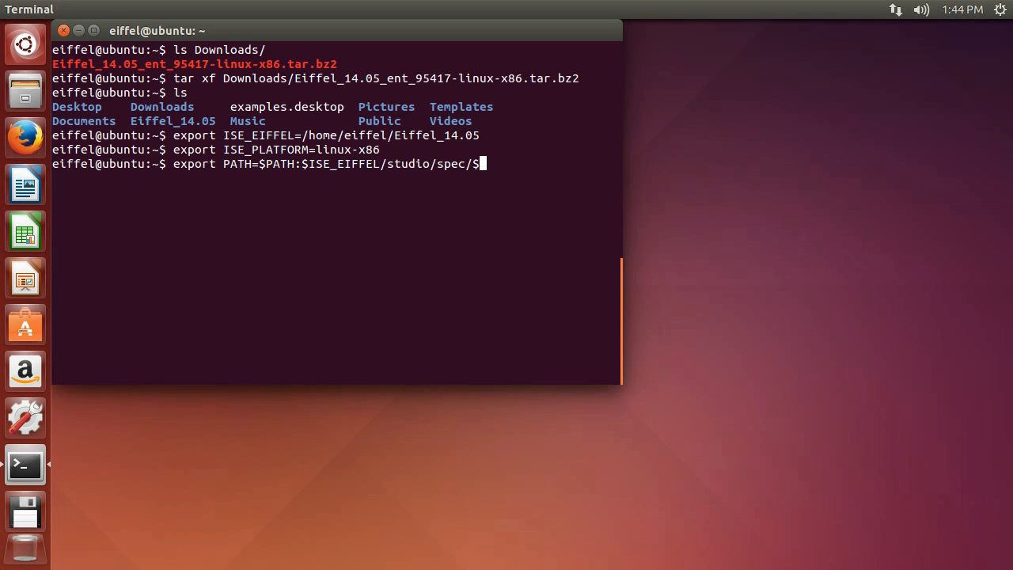
pyautogui.write('ISE_PLATFORMN')
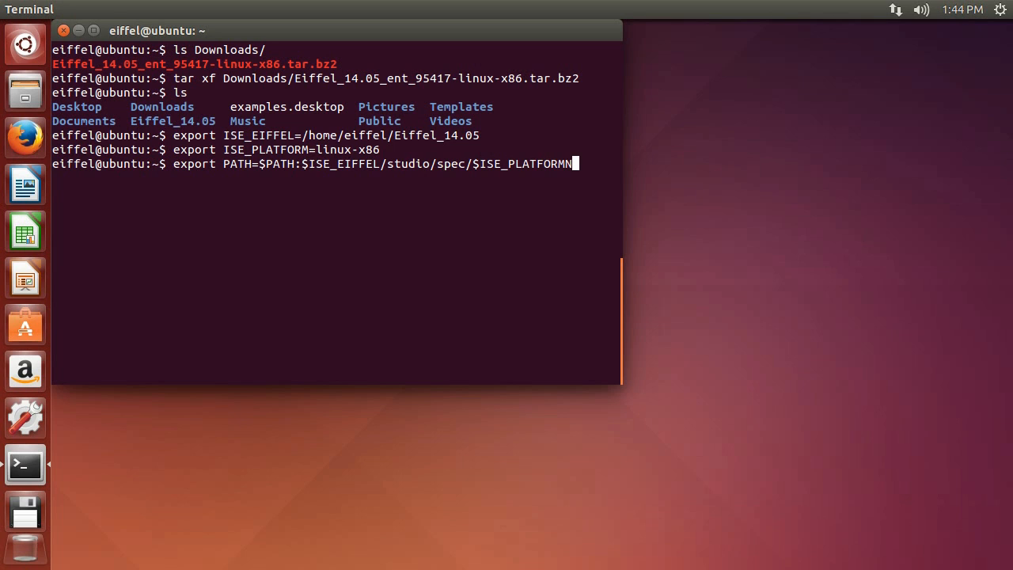
pyautogui.write('/bin')
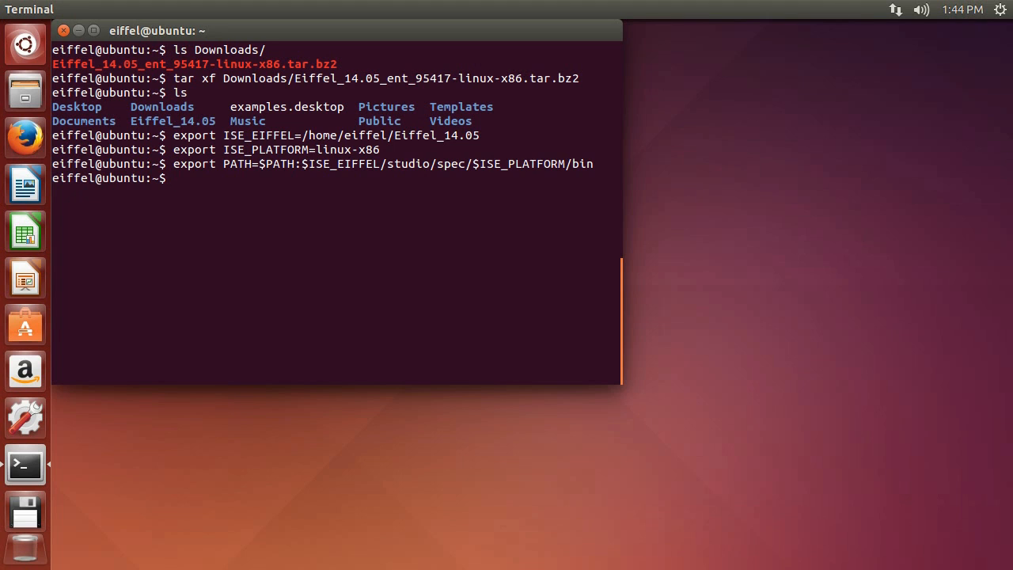
pyautogui.write('estudi')
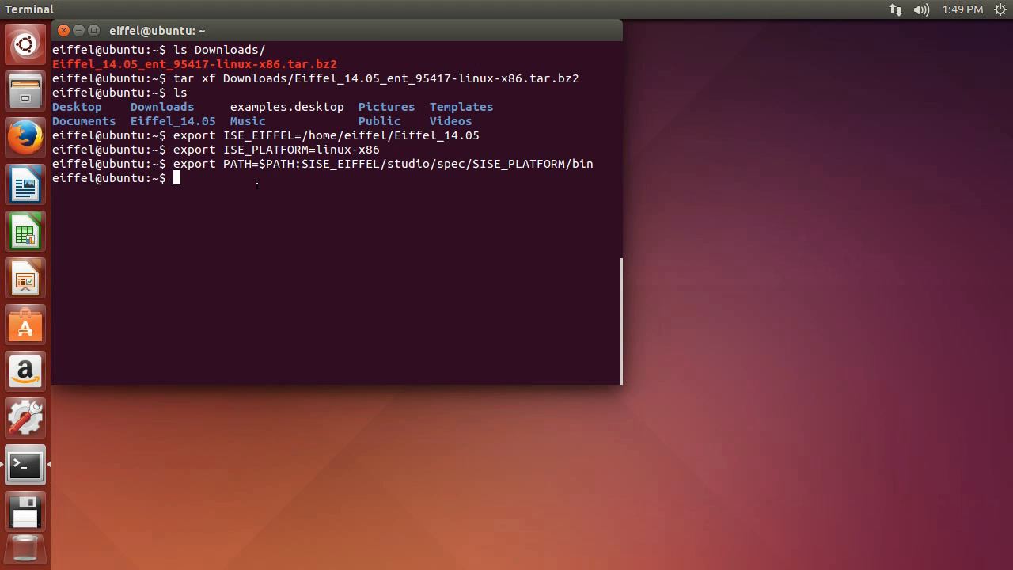
# Step: Open ~/.bashrc in vi for editing
pyautogui.write('vi ~/.')
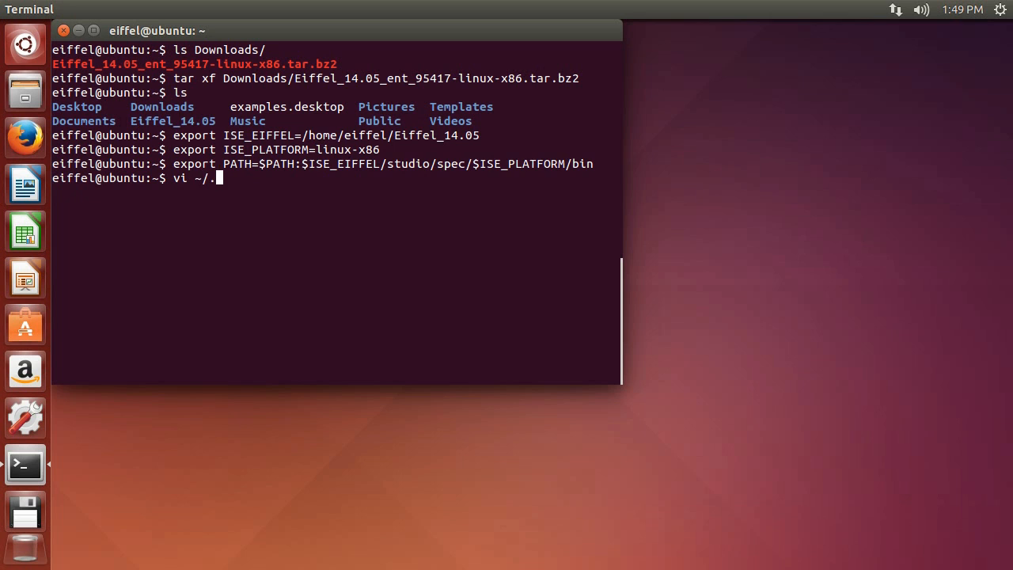
pyautogui.write('bashrc')
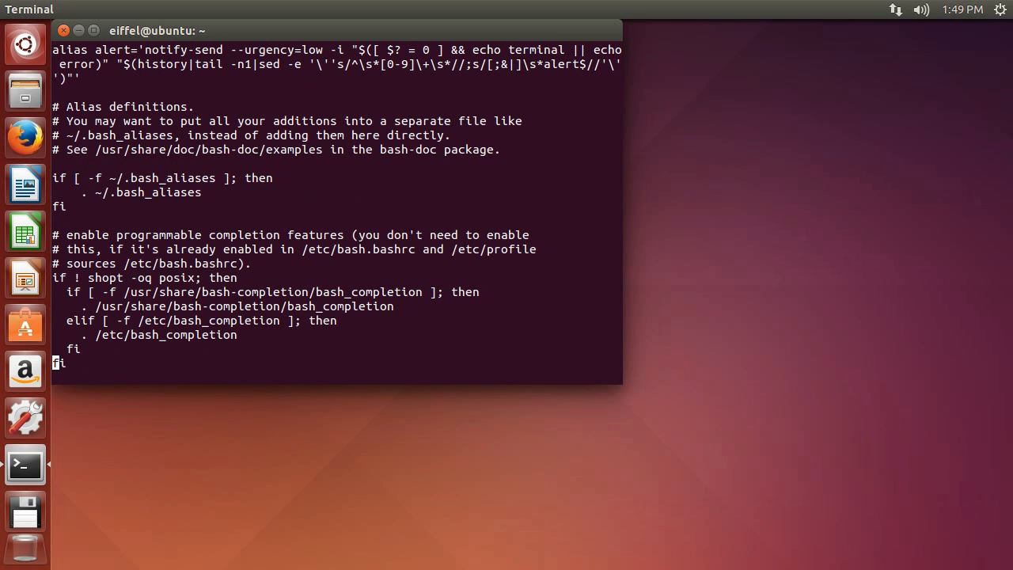
# Step: Append 'export ISE_EIFFEL=/home/eiffel/Eiffel_14.05' at the end of ~/.bashrc
pyautogui.scroll(-3)
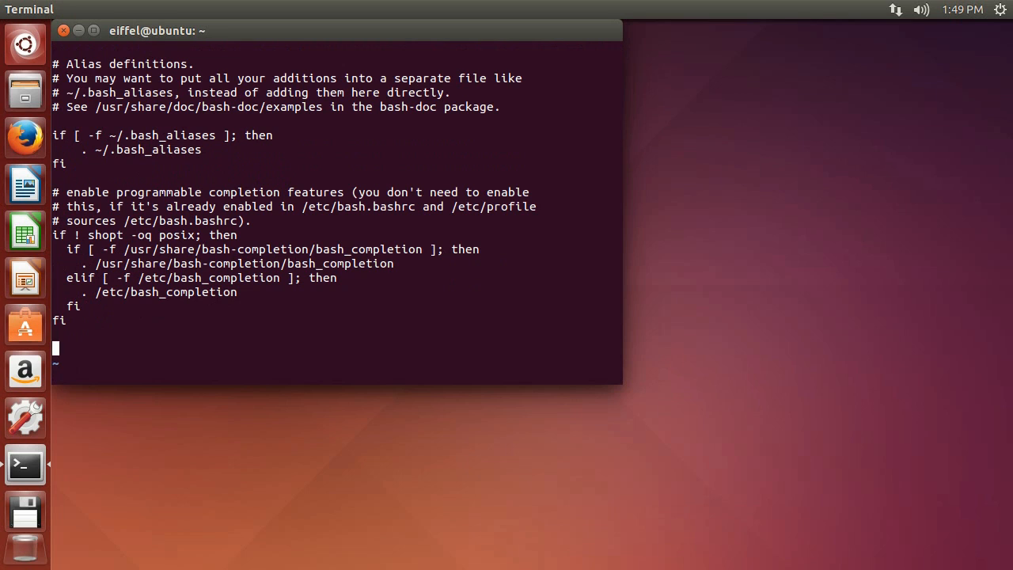
pyautogui.write('export ISE_EI')
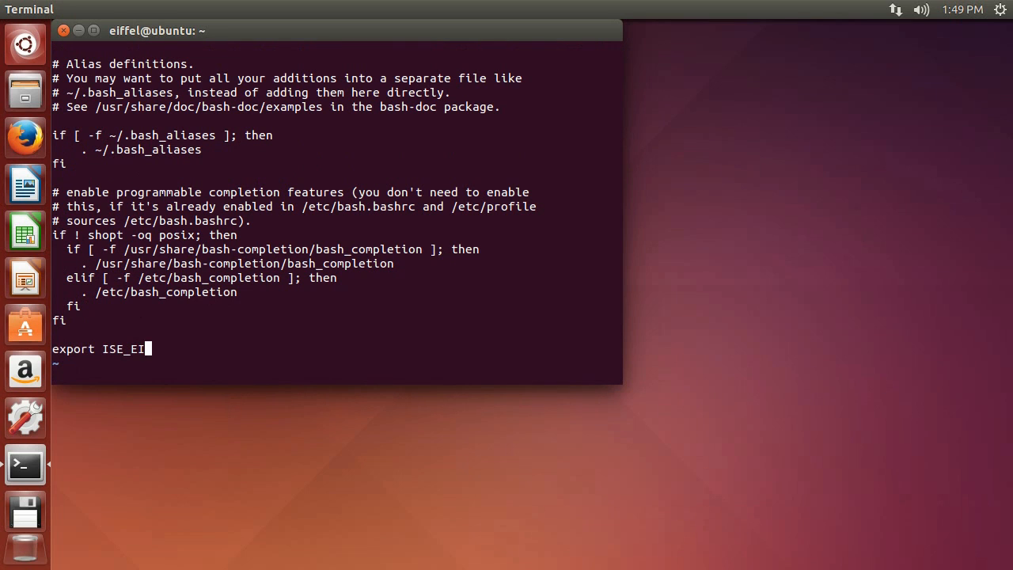
pyautogui.write('FFEL=/')
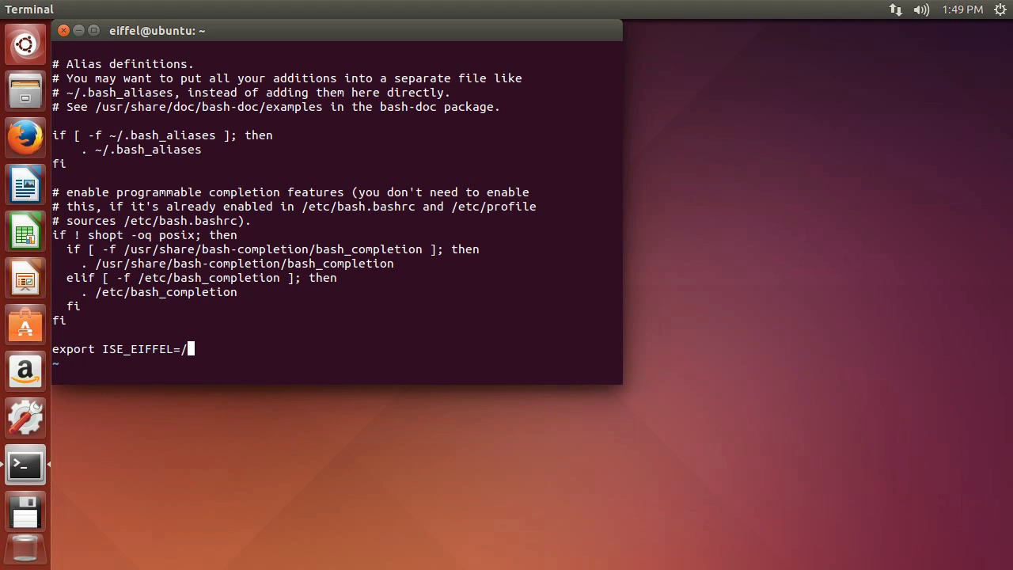
pyautogui.write('hom/eiffel/Ei')
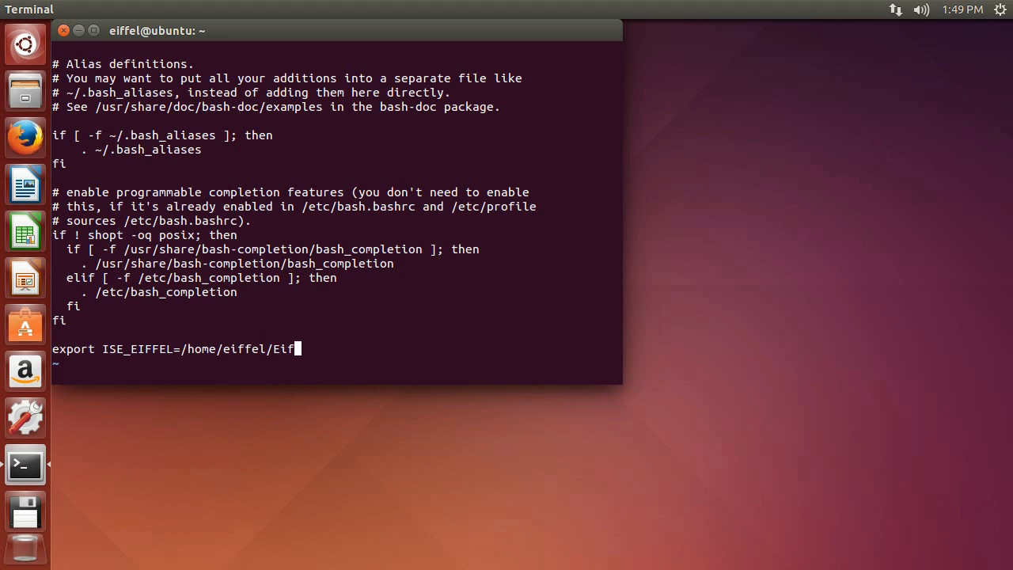
pyautogui.write('fel_14.05')
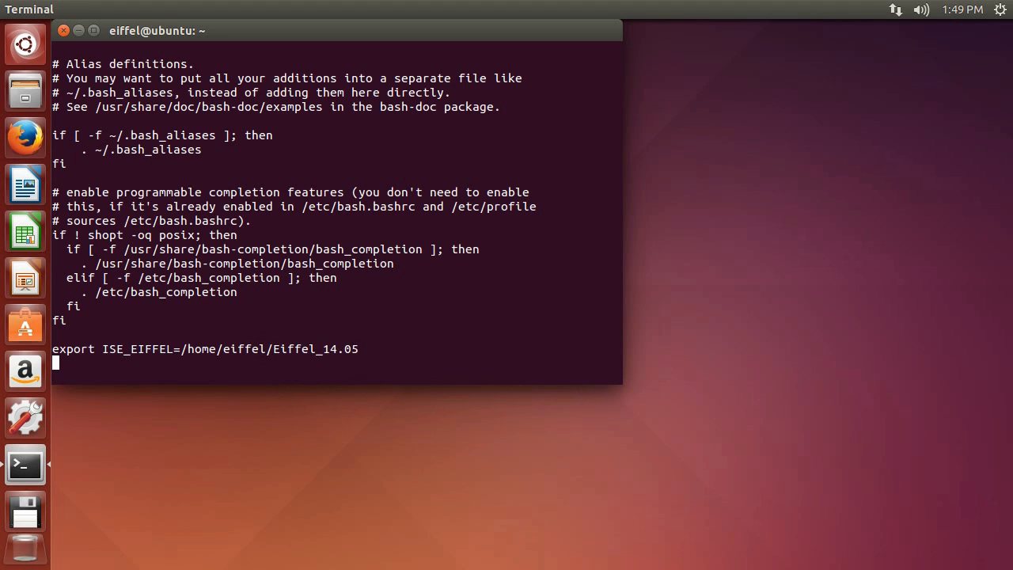
# Step: Add the line 'export ISE_PLATFORM=linux-x86' below it
pyautogui.write('export ISE_PLAT')
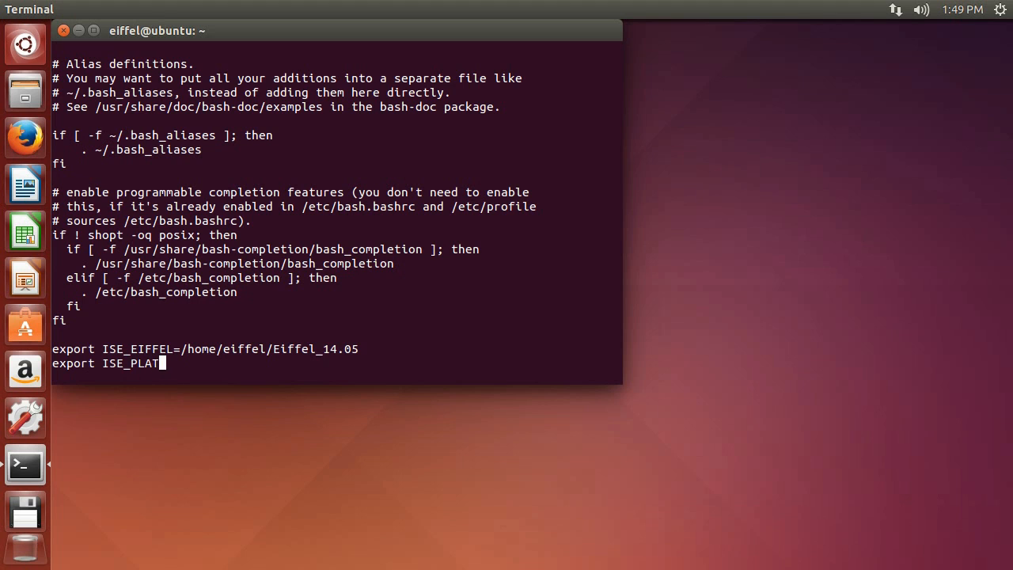
pyautogui.write('FORM=linu')
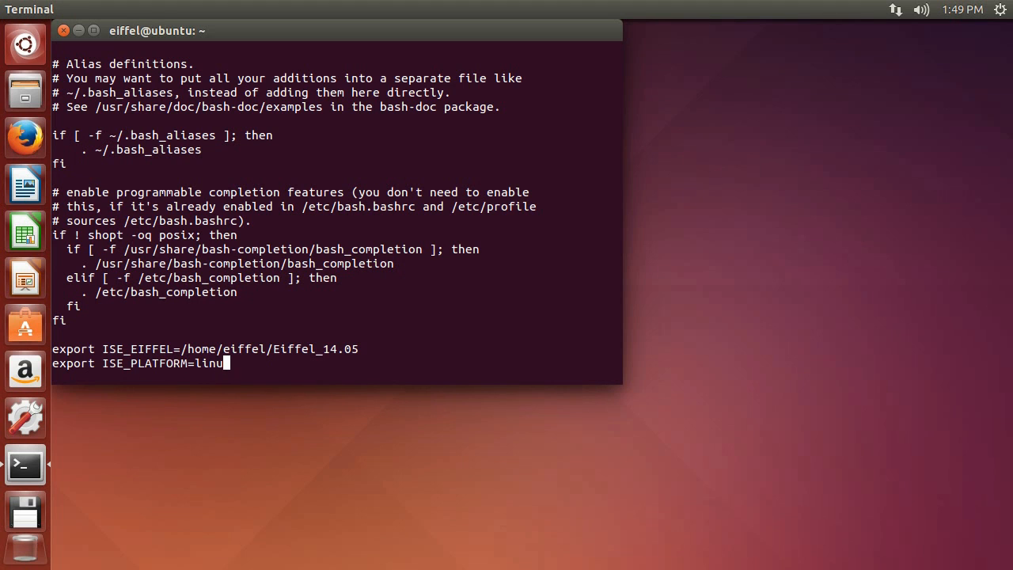
pyautogui.write('-x')
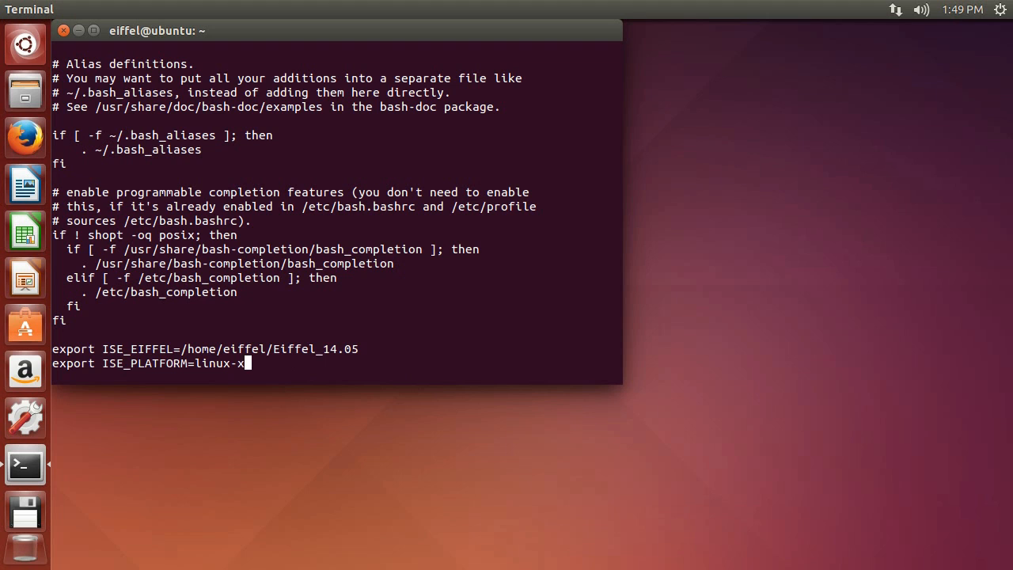
pyautogui.write('86')
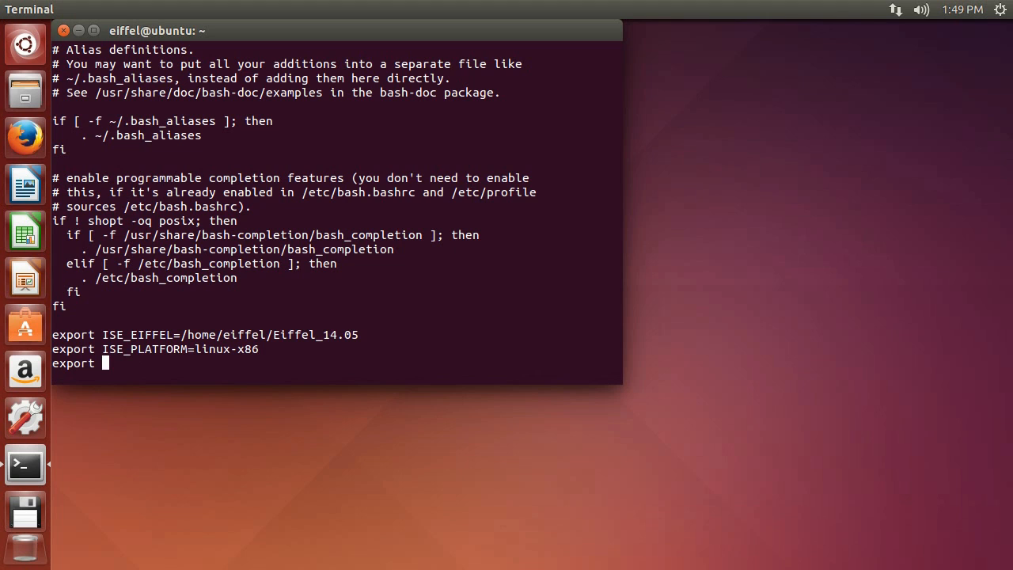
# Step: Add 'export PATH=$PATH:$ISE_EIFFEL/studio/spec/$ISE_PLATFORM/bin', save ~/.bashrc and exit vi
pyautogui.write('$PATH')
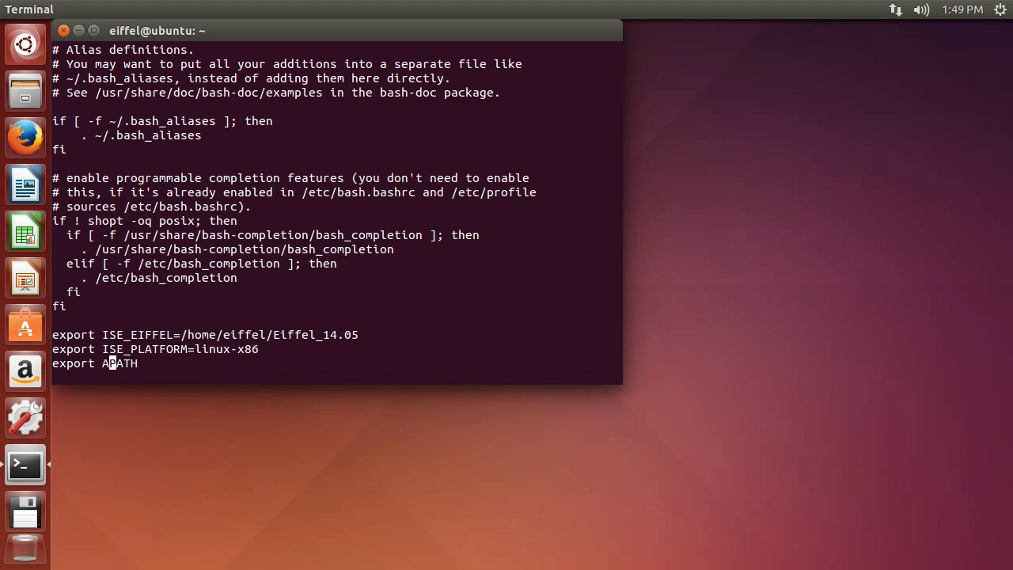
pyautogui.write('PATH=')
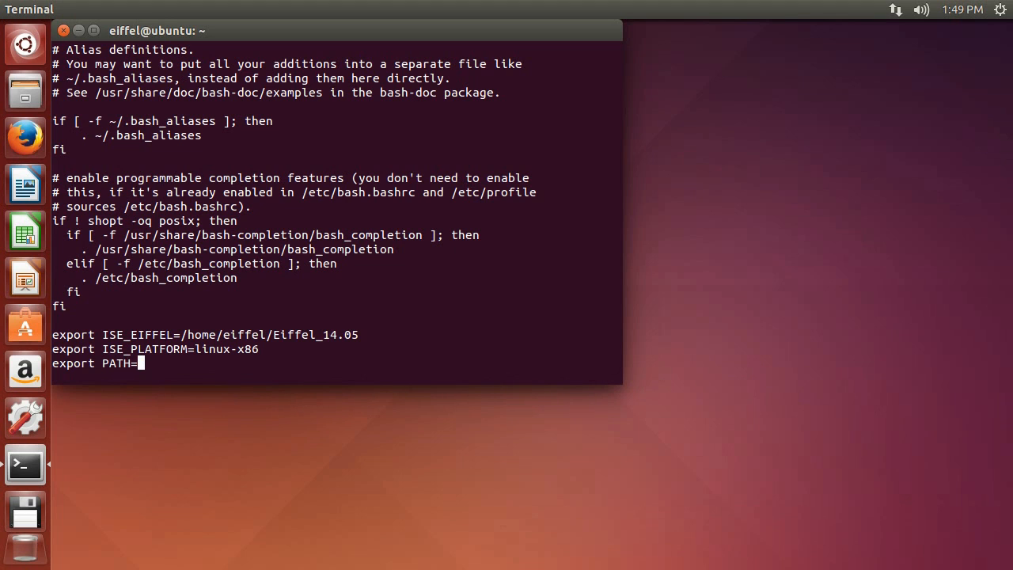
pyautogui.write('$PATH:')
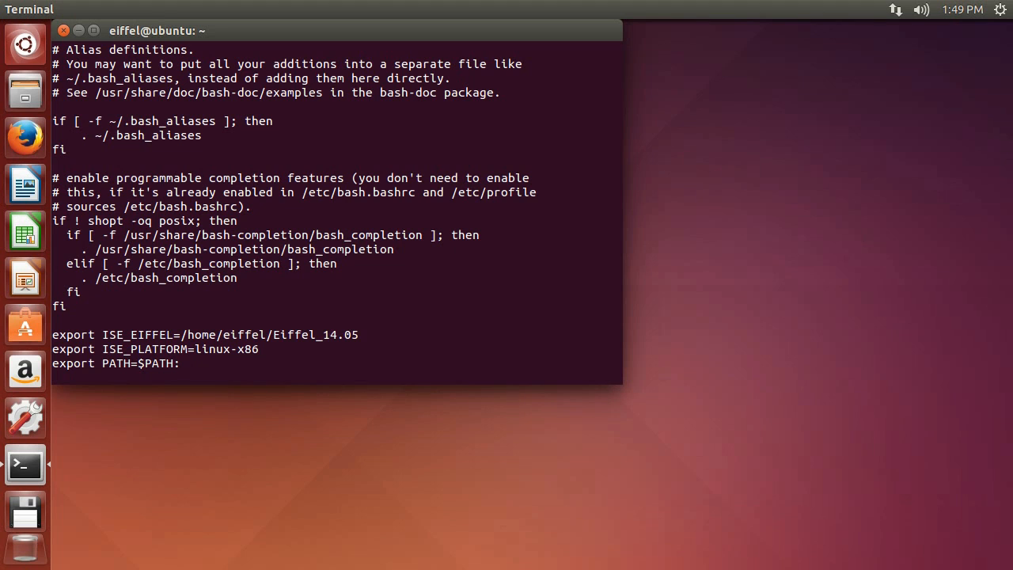
pyautogui.write('/')
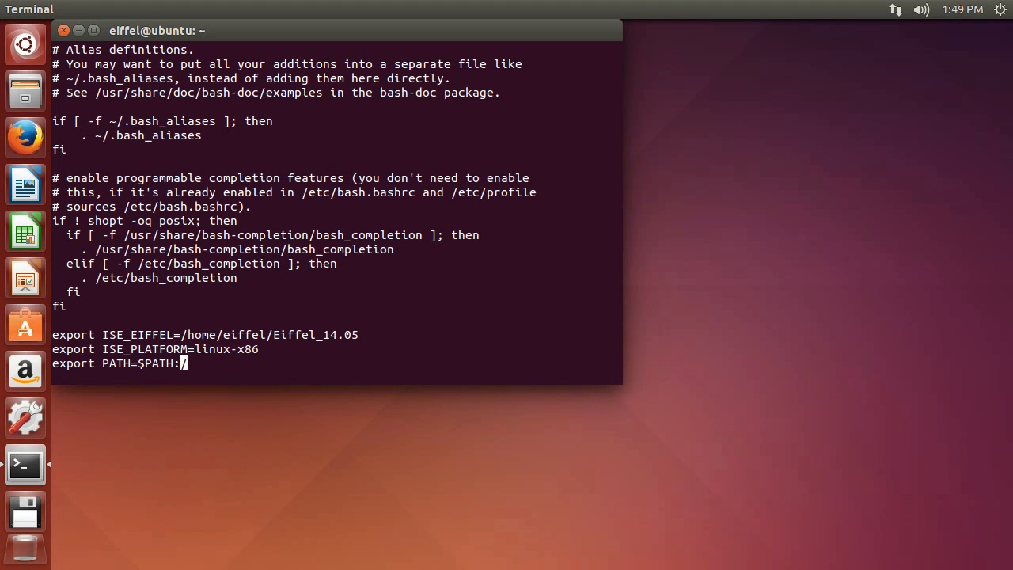
pyautogui.write('$ISE_EIFFEL/stud')
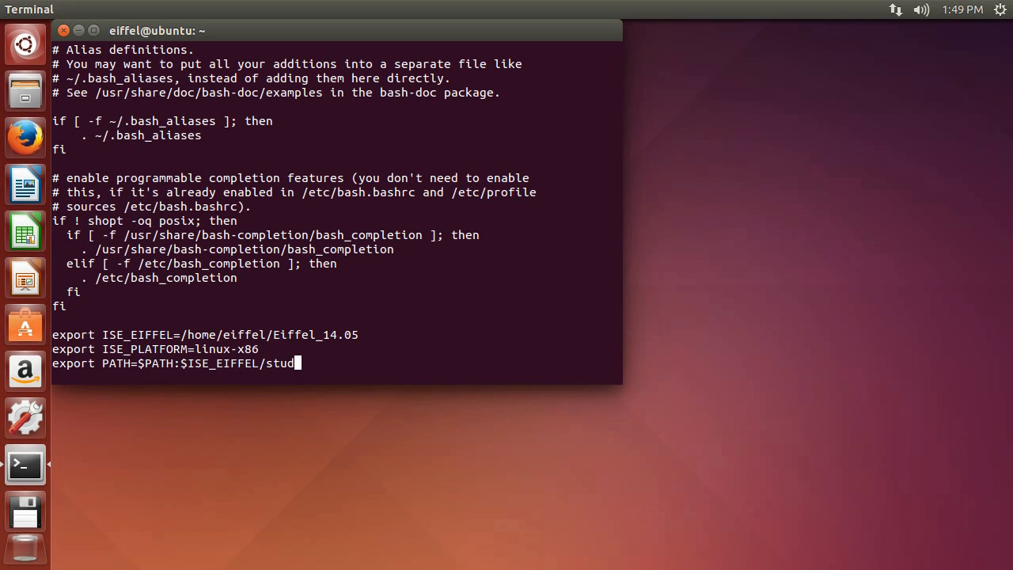
pyautogui.write('io/spec')
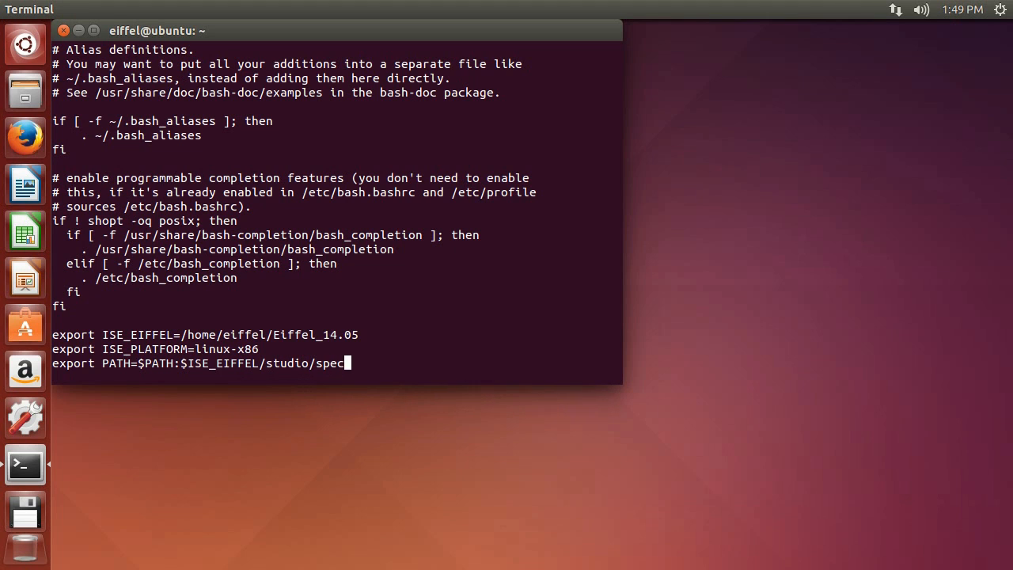
pyautogui.write('/$ISE_PLATFO')
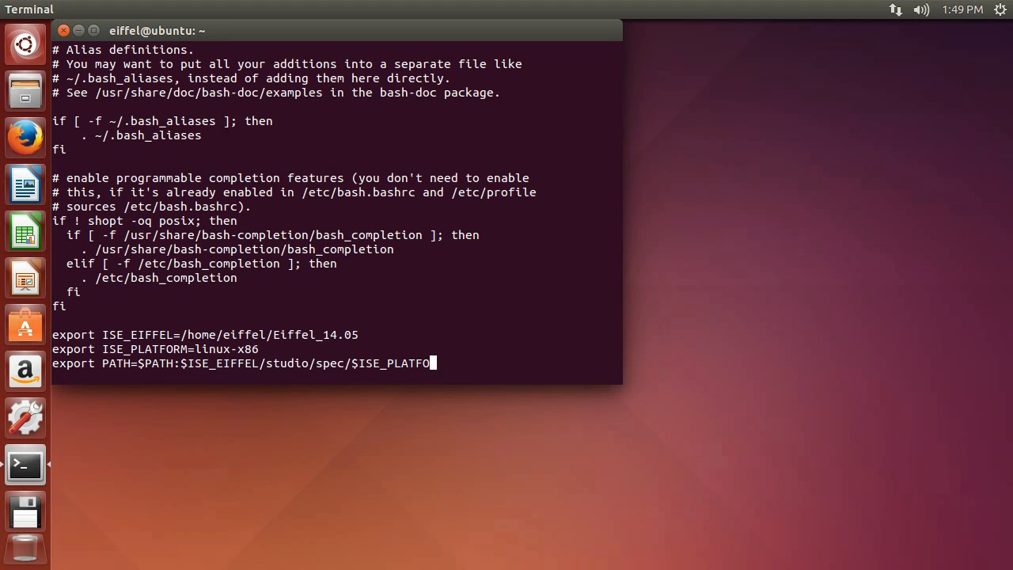
pyautogui.write('RM/bin')
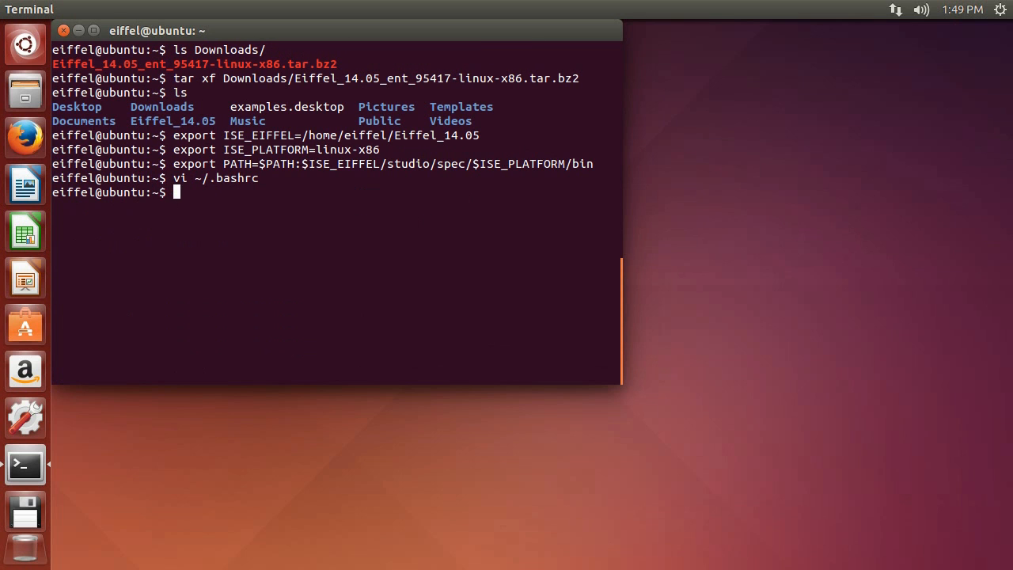
# Step: Source ~/.bashrc with '. ~/.bashrc' and begin a 'which' check
pyautogui.write('. ~/.bashrc')
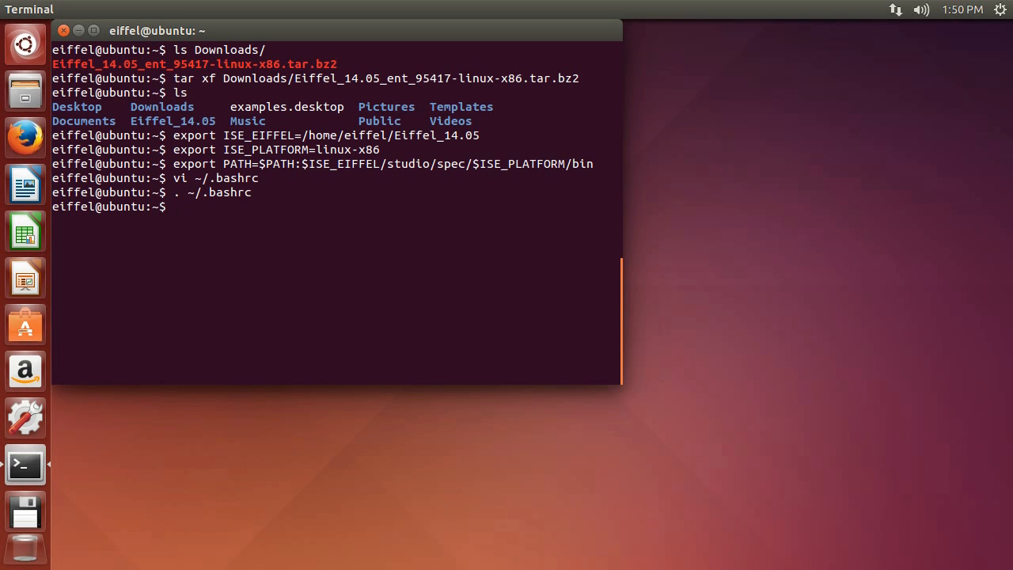
pyautogui.write('whic')
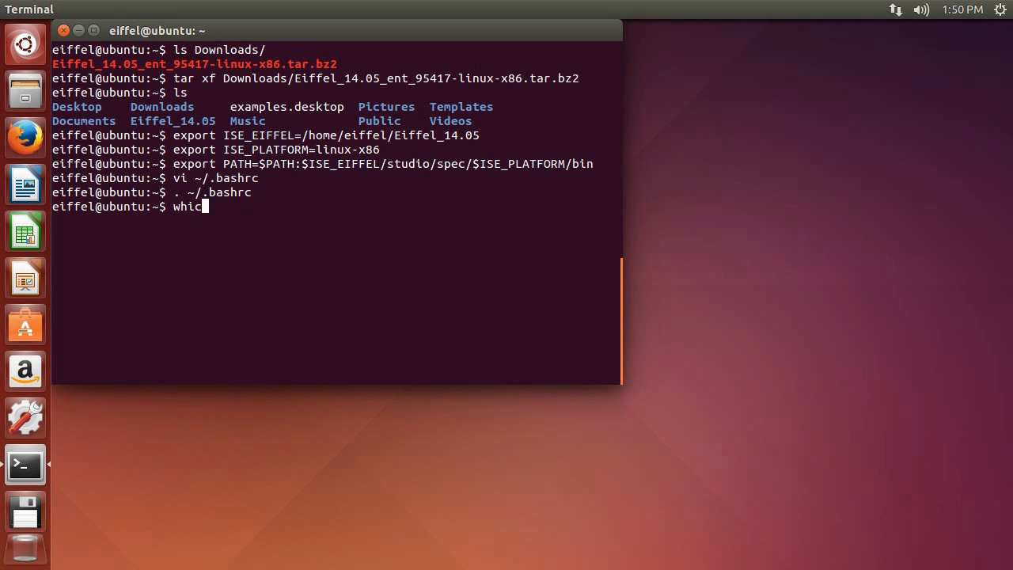